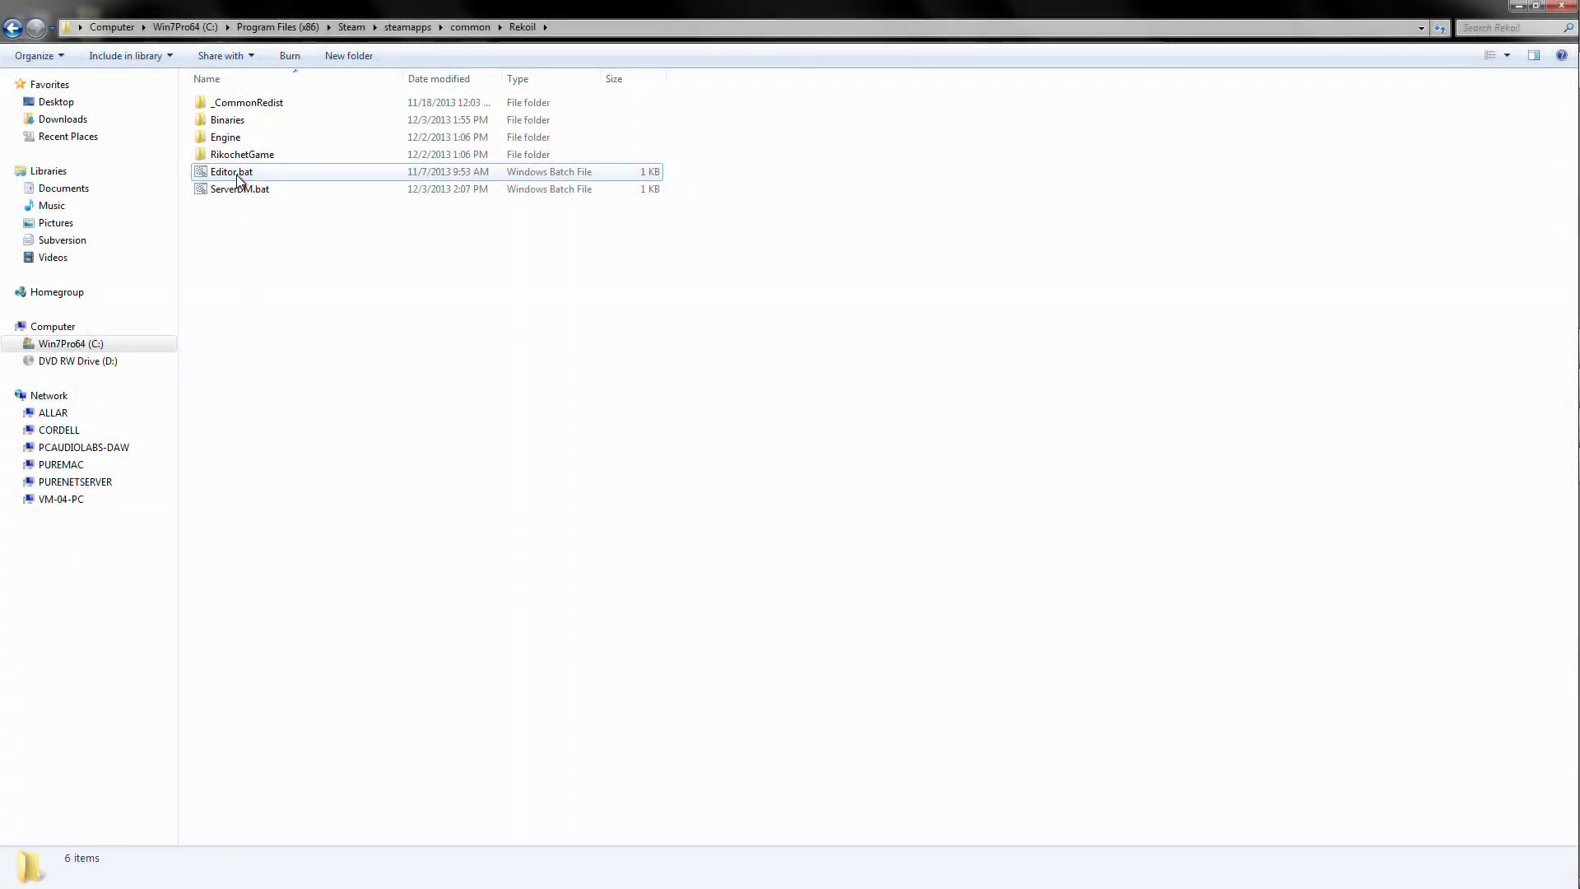
mouse_move(206, 176)
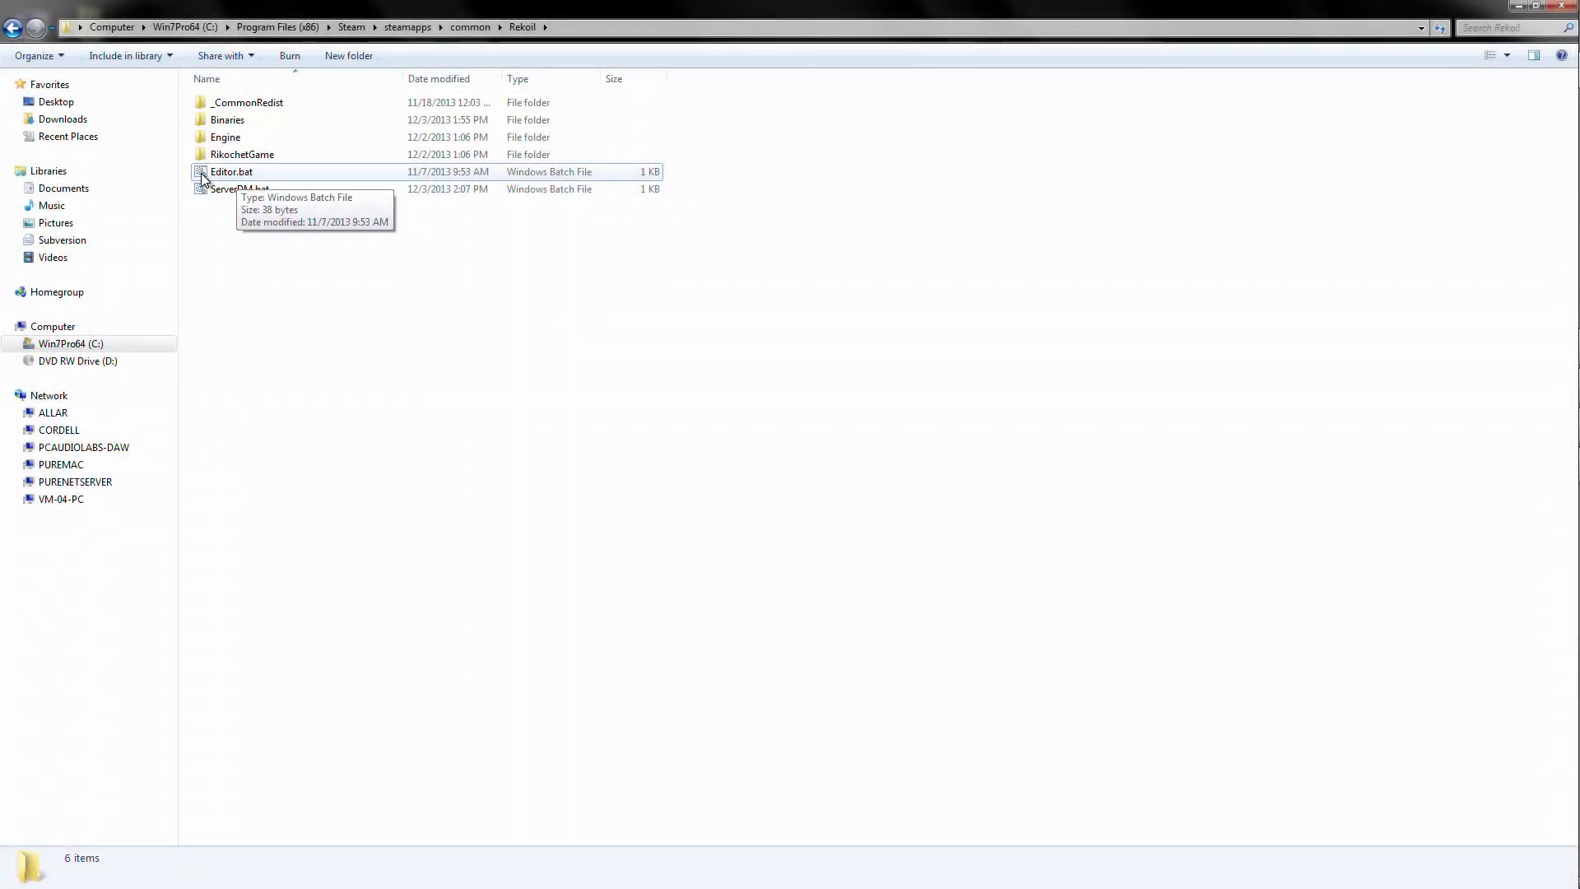
Launch Editor.bat from the Rekoil install folder to start the editor.
double_click(230, 171)
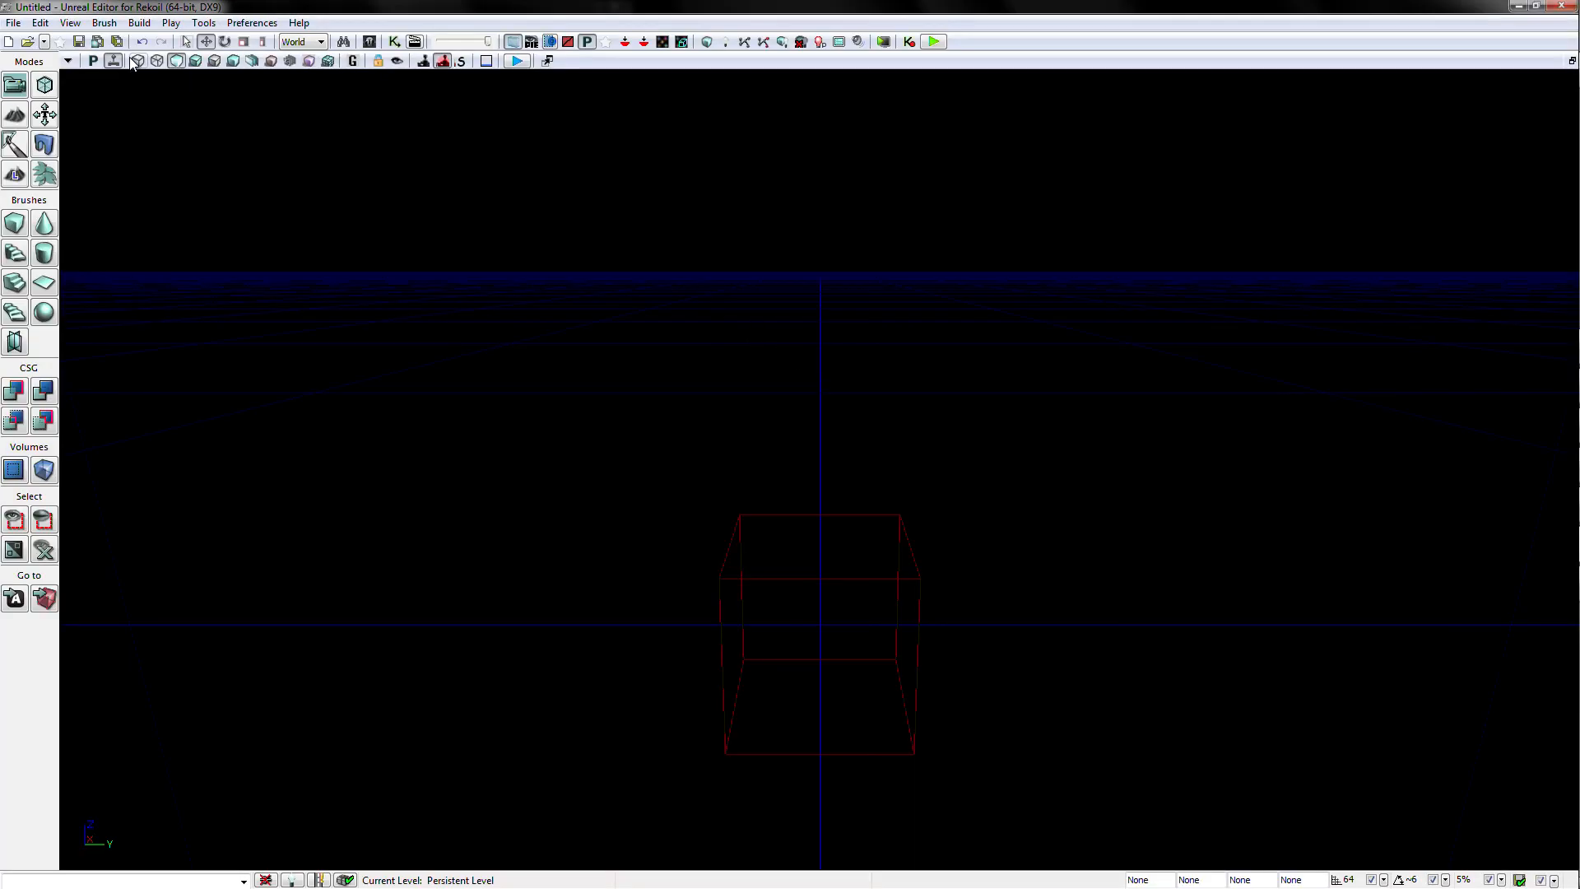
Choose File > New Level to show the 'Choose a map template' dialog.
left_click(13, 22)
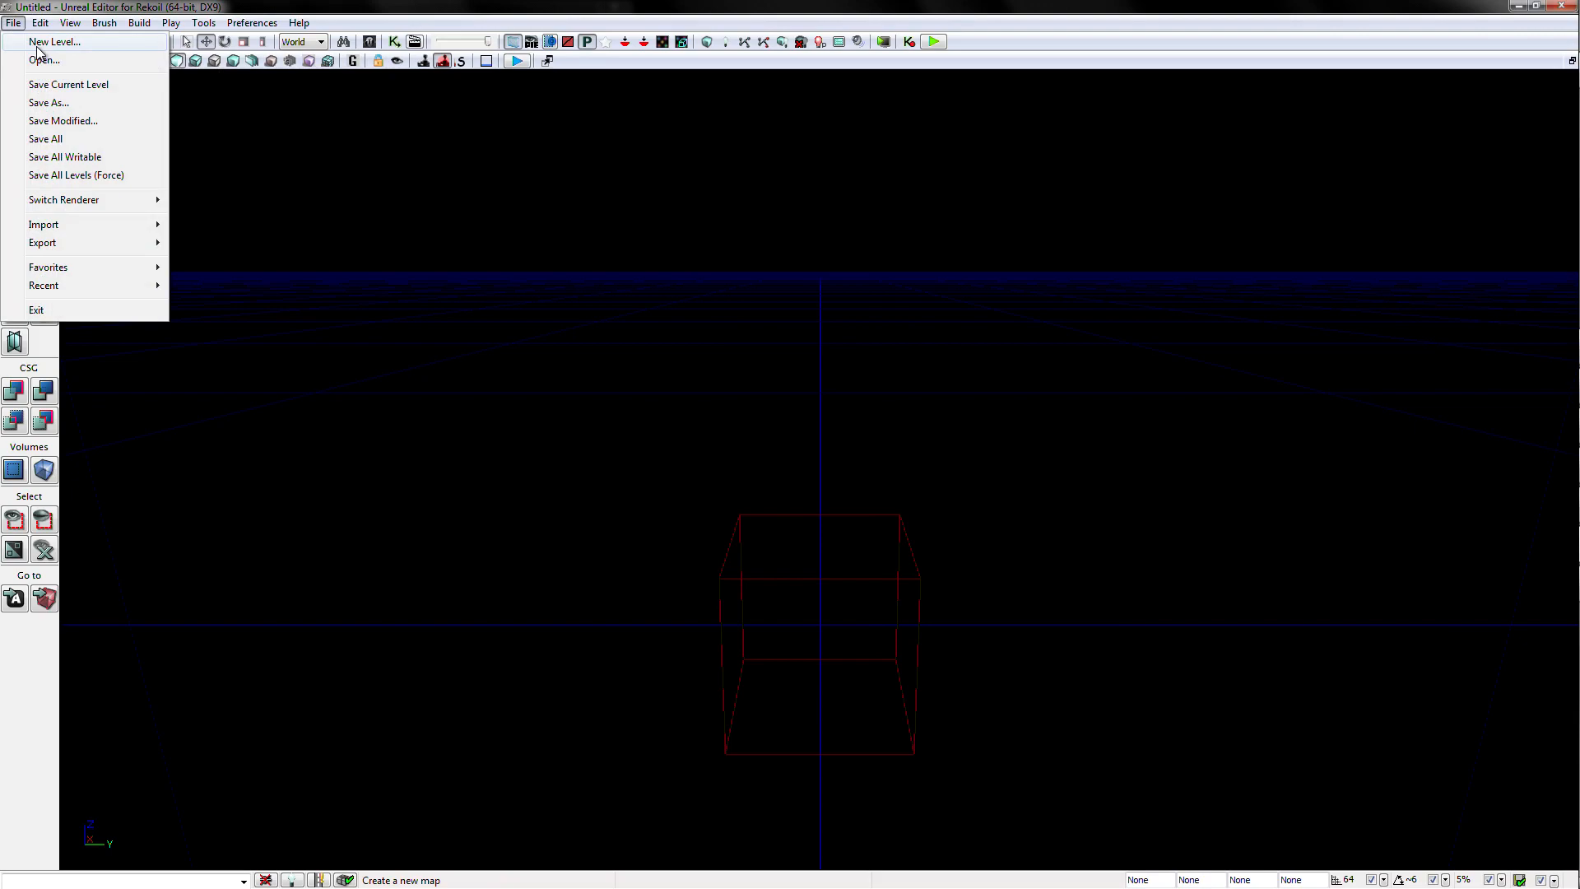
left_click(54, 42)
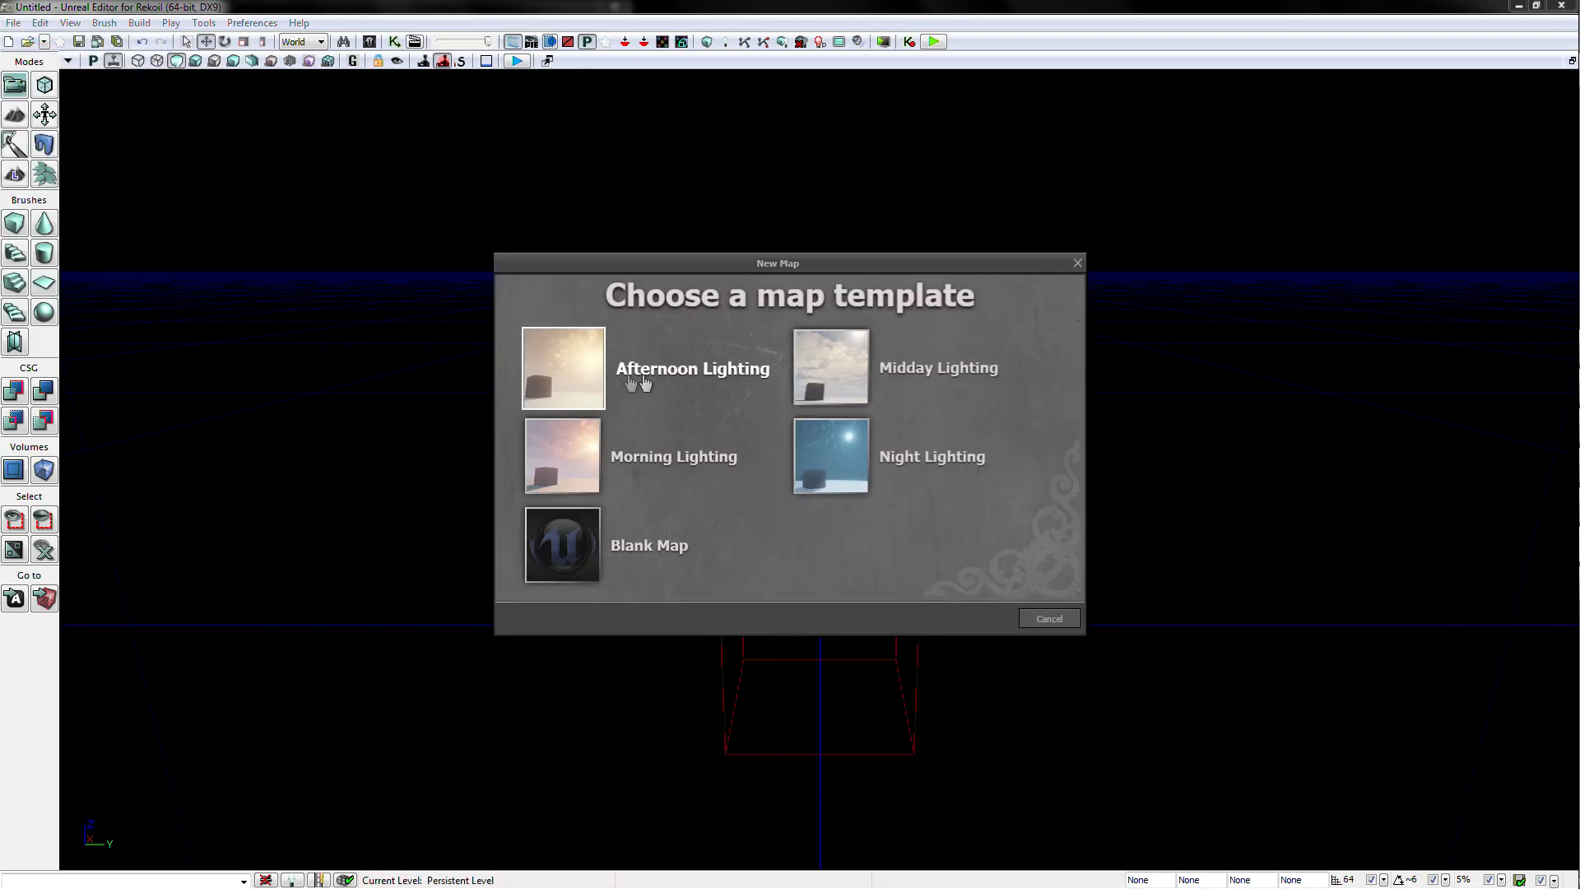
mouse_move(862, 474)
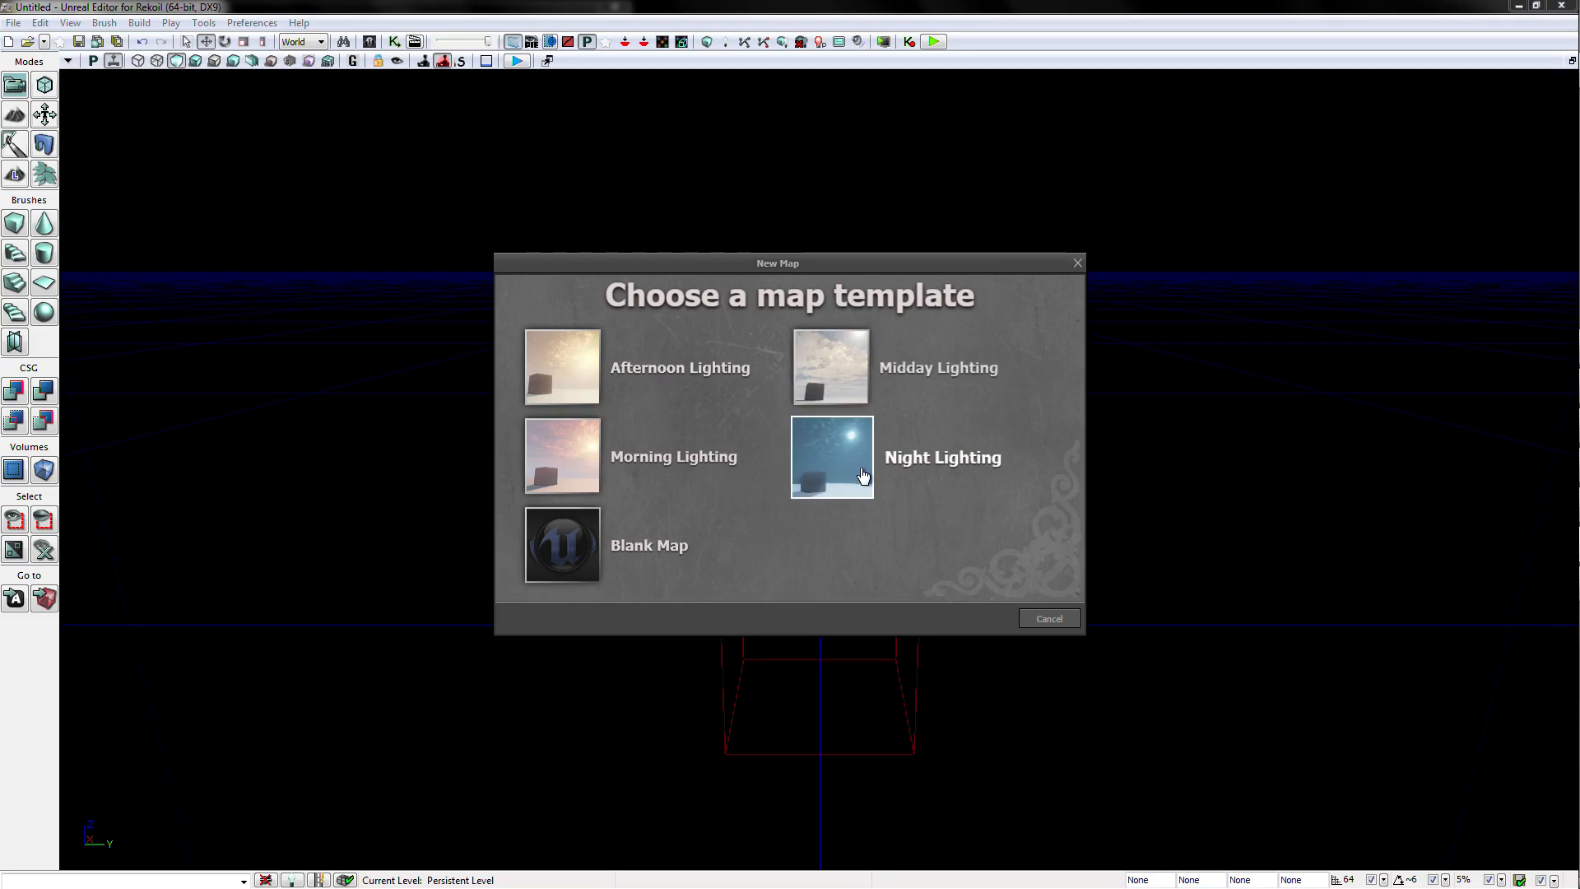
mouse_move(562, 546)
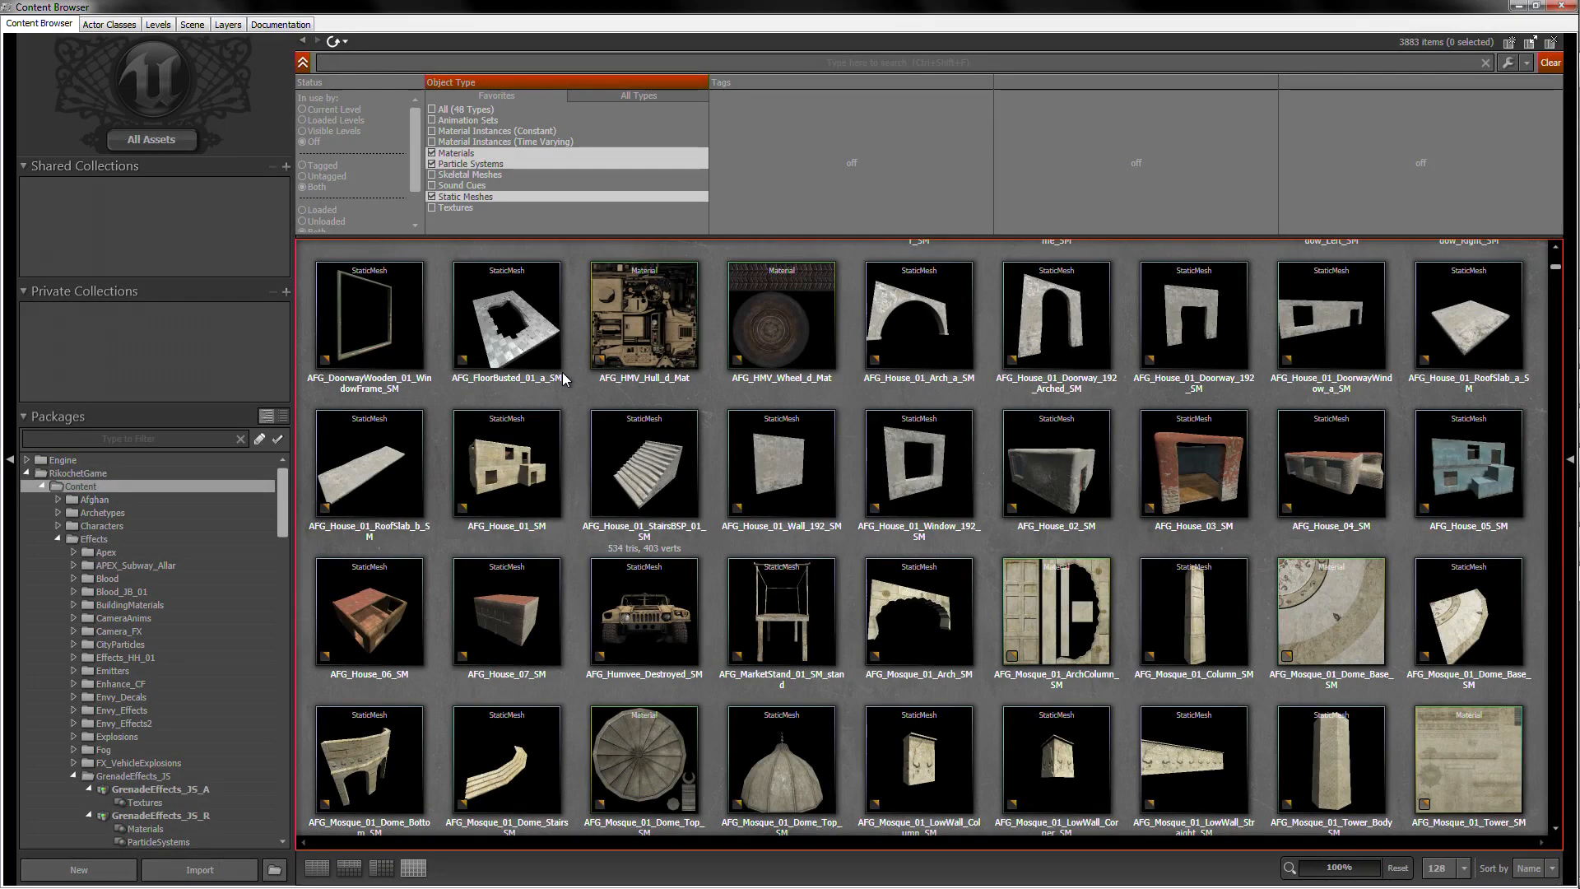
Restrict the Content Browser's Object Type filter to Static Meshes only.
scroll("down", 3)
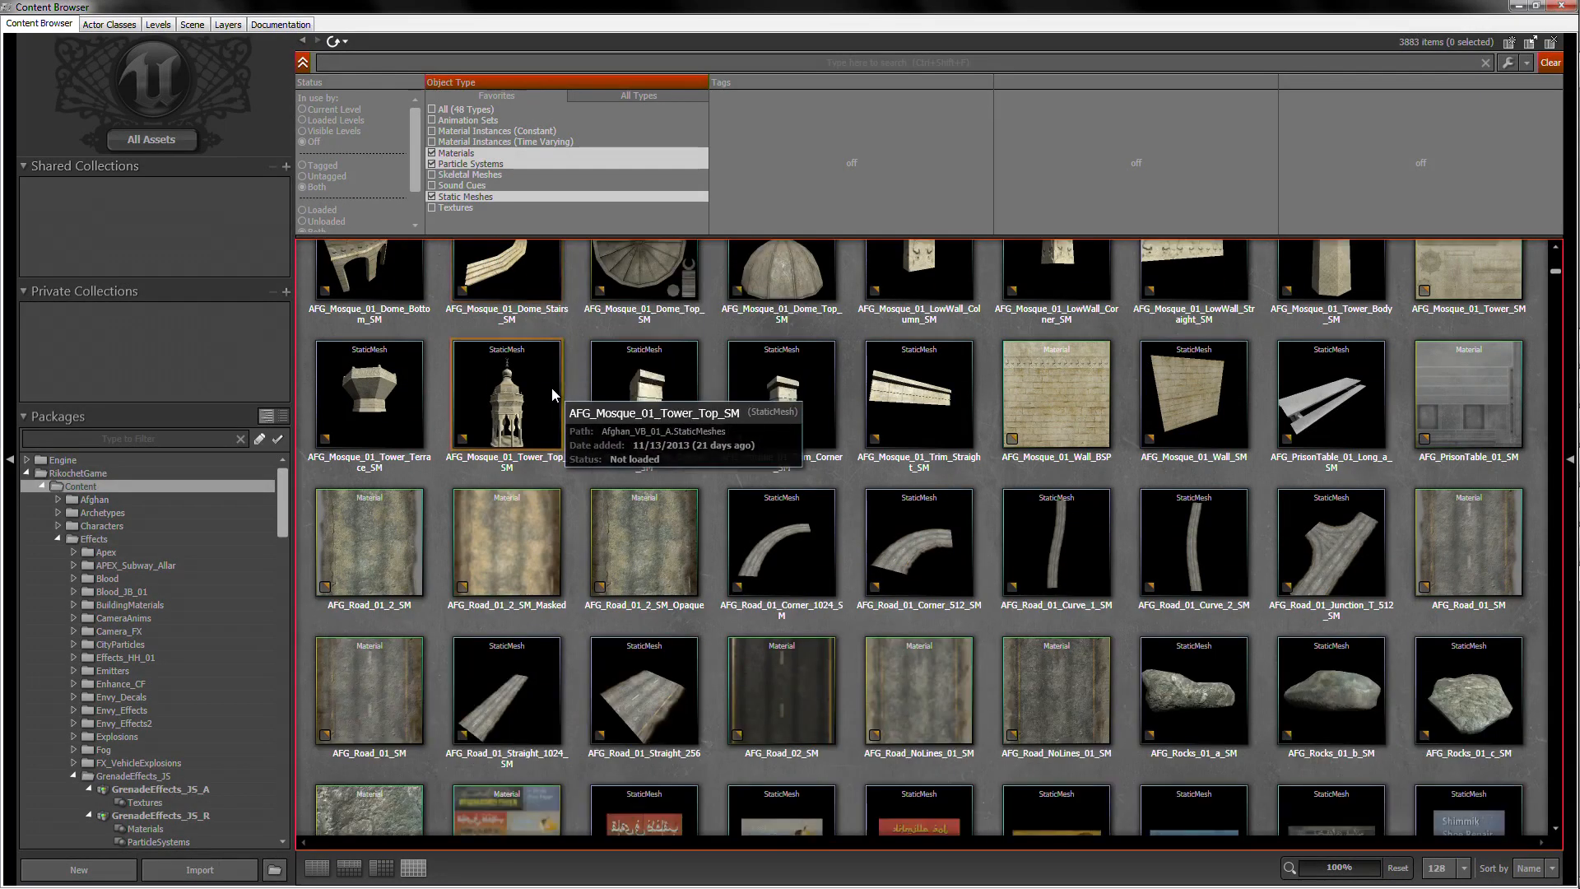
double_click(506, 393)
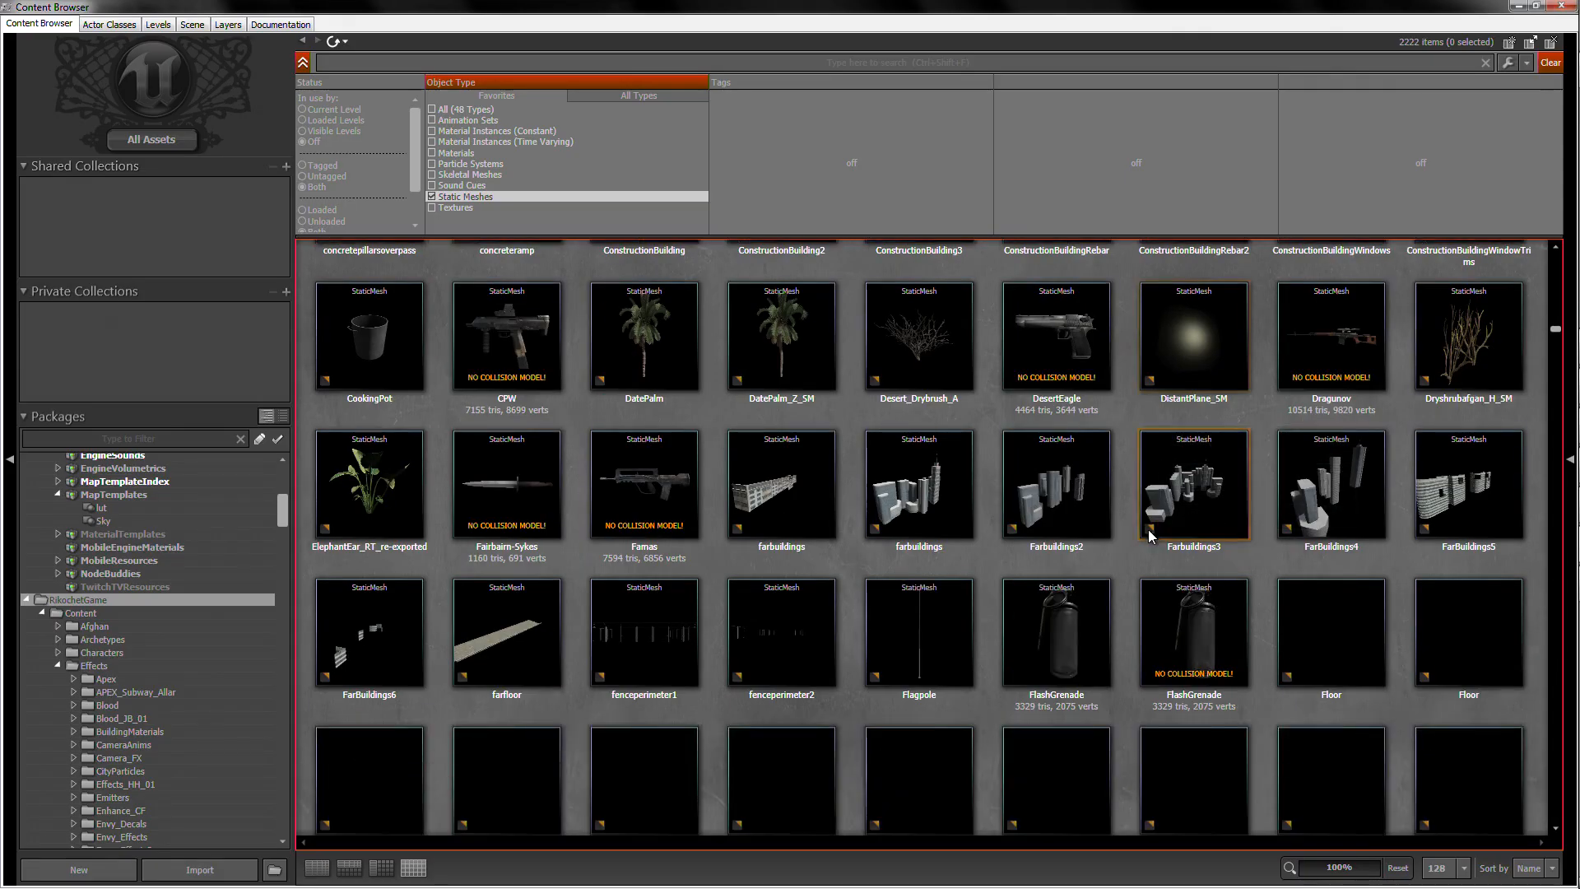
scroll("down", 3)
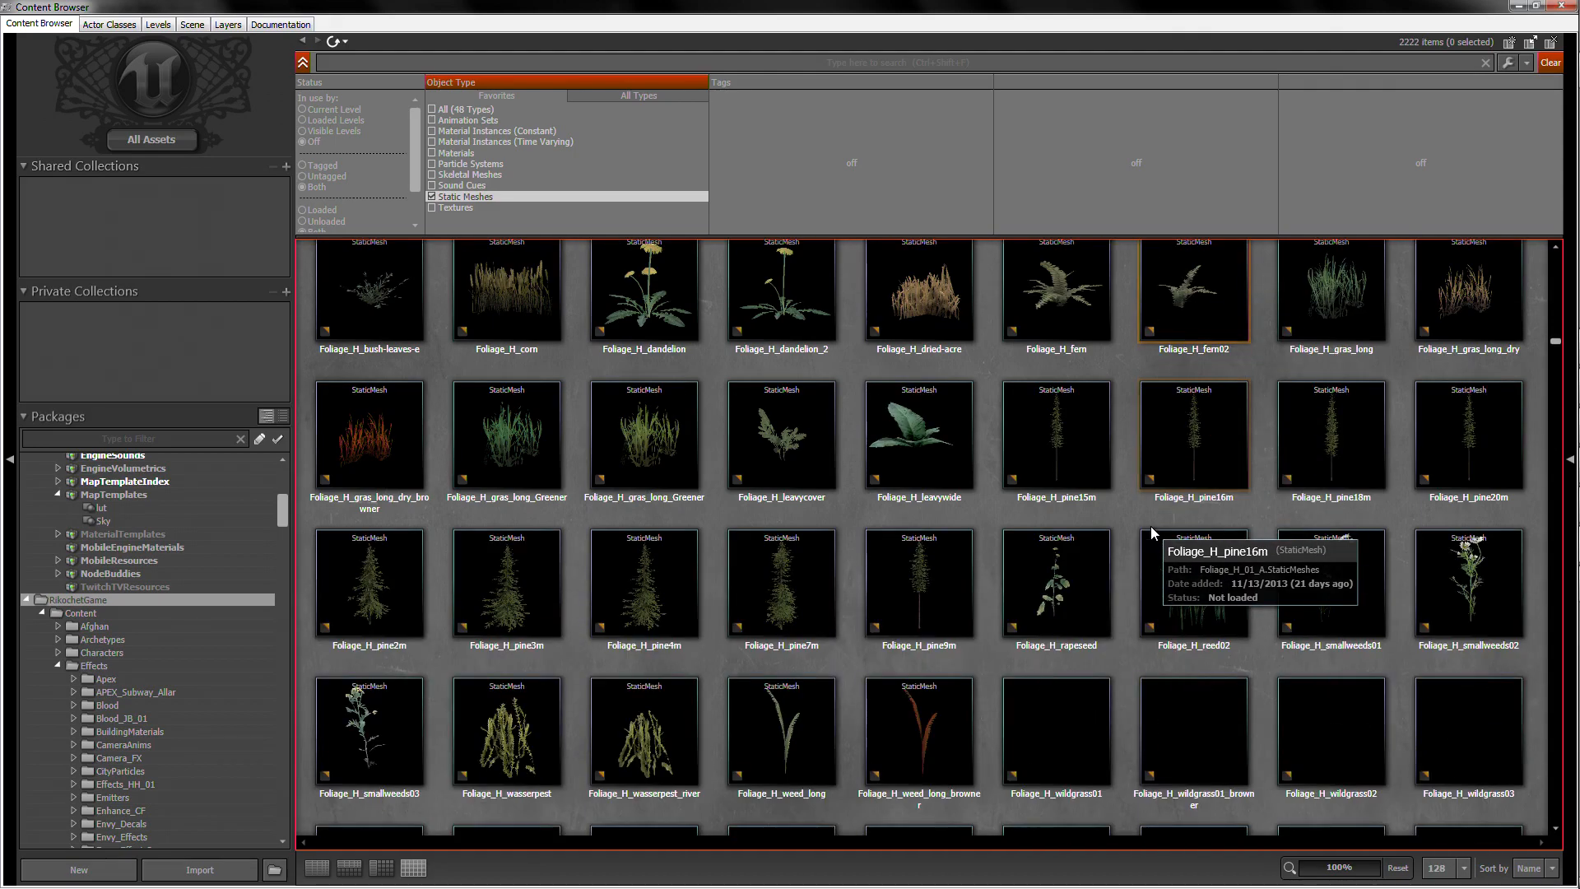
scroll("down", 3)
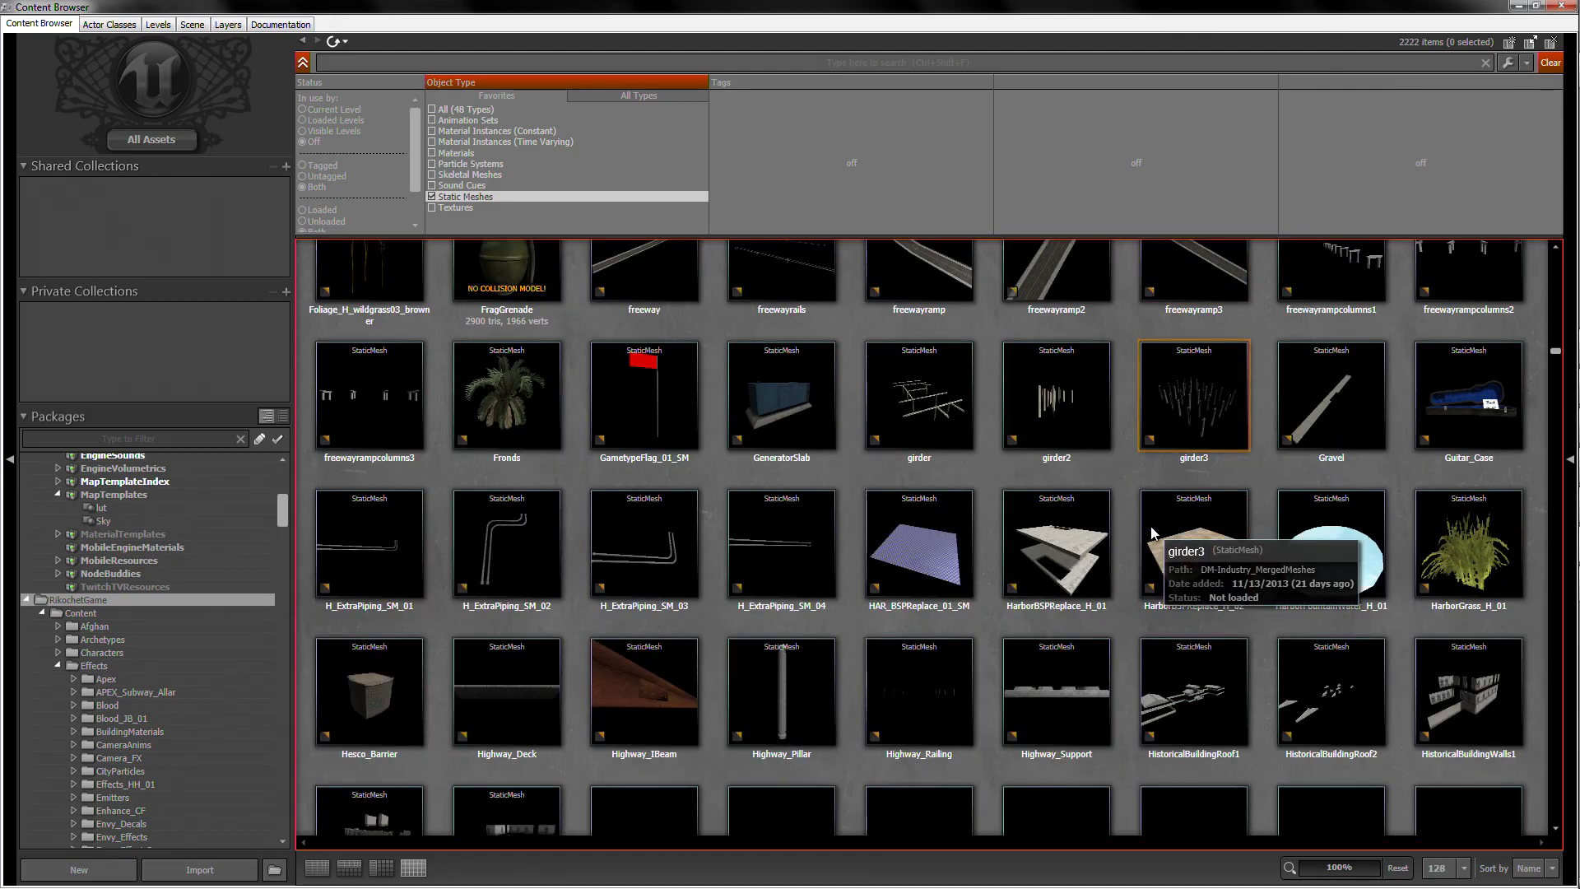
scroll("down", 3)
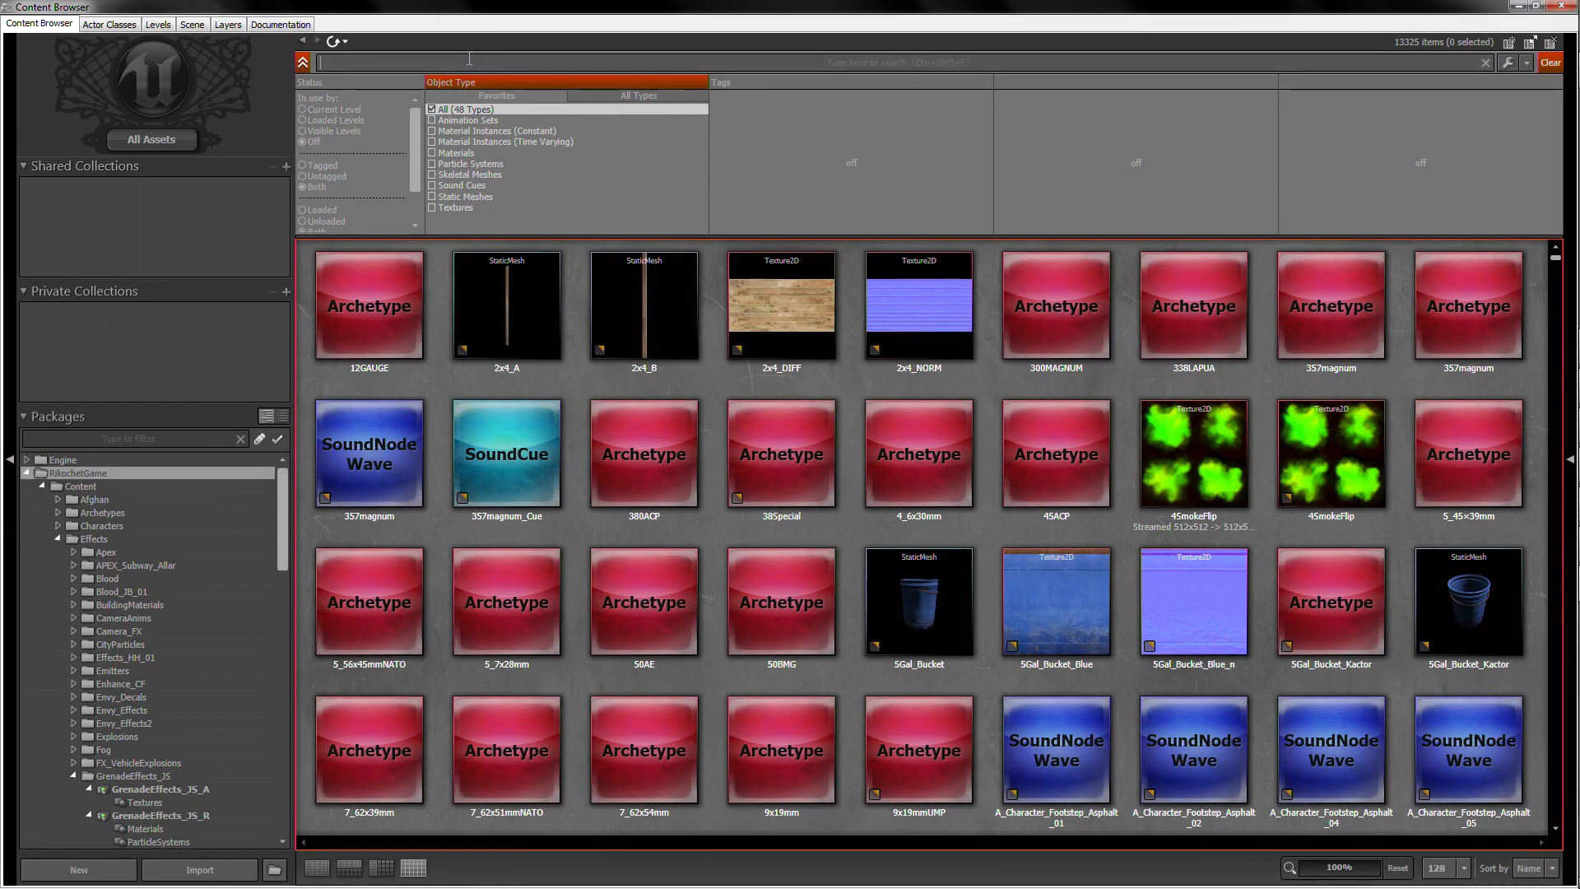
Search 'door' and scroll through the 119 matching door meshes.
type("door")
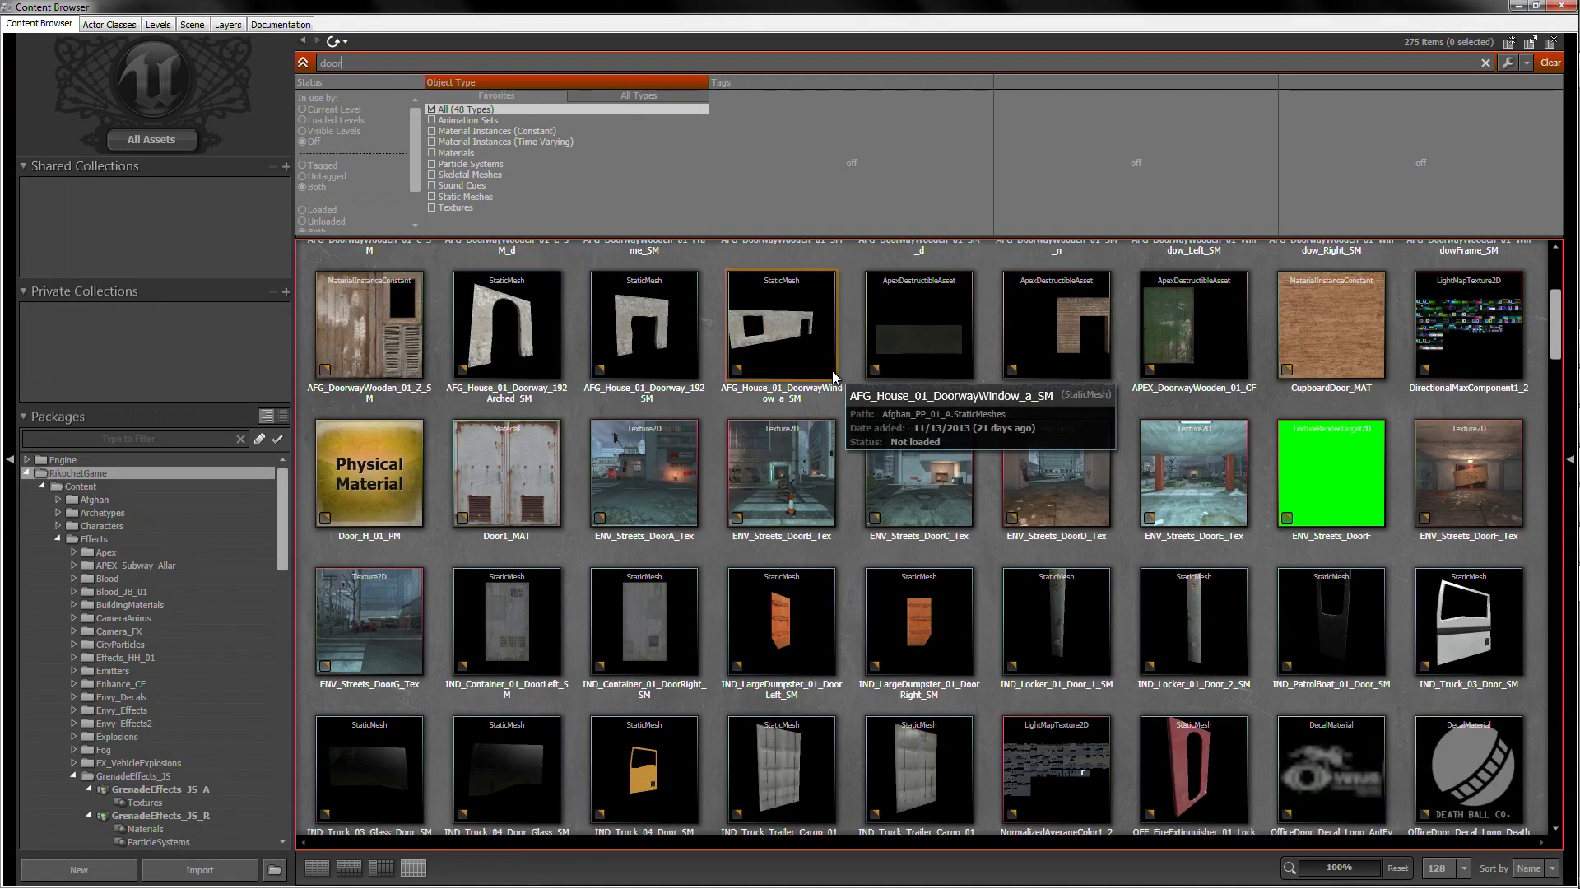
scroll("down", 3)
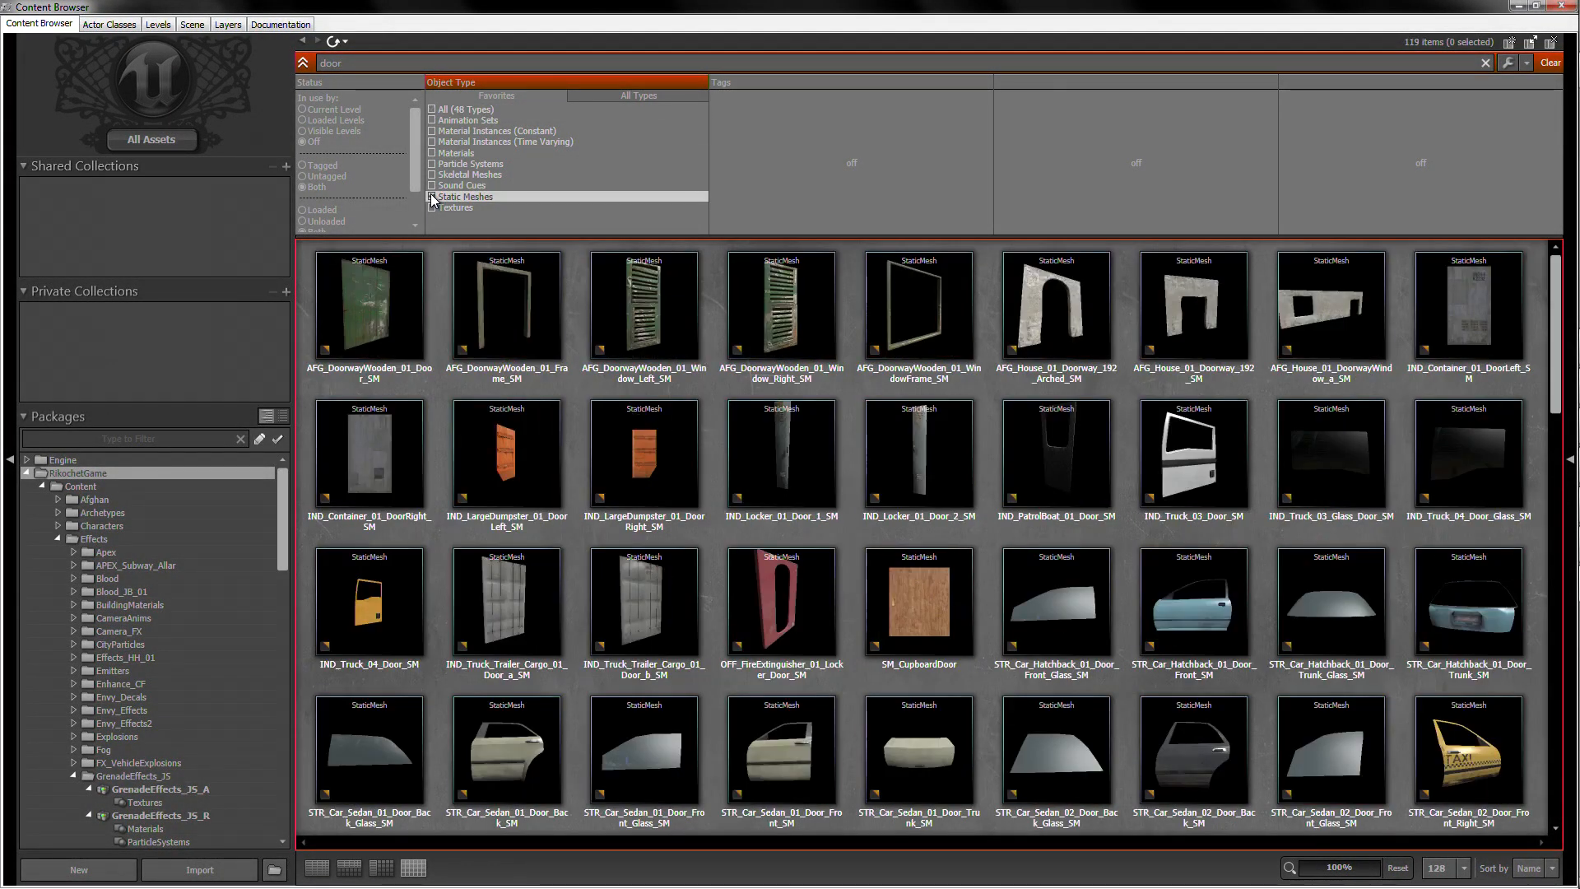
scroll("down", 3)
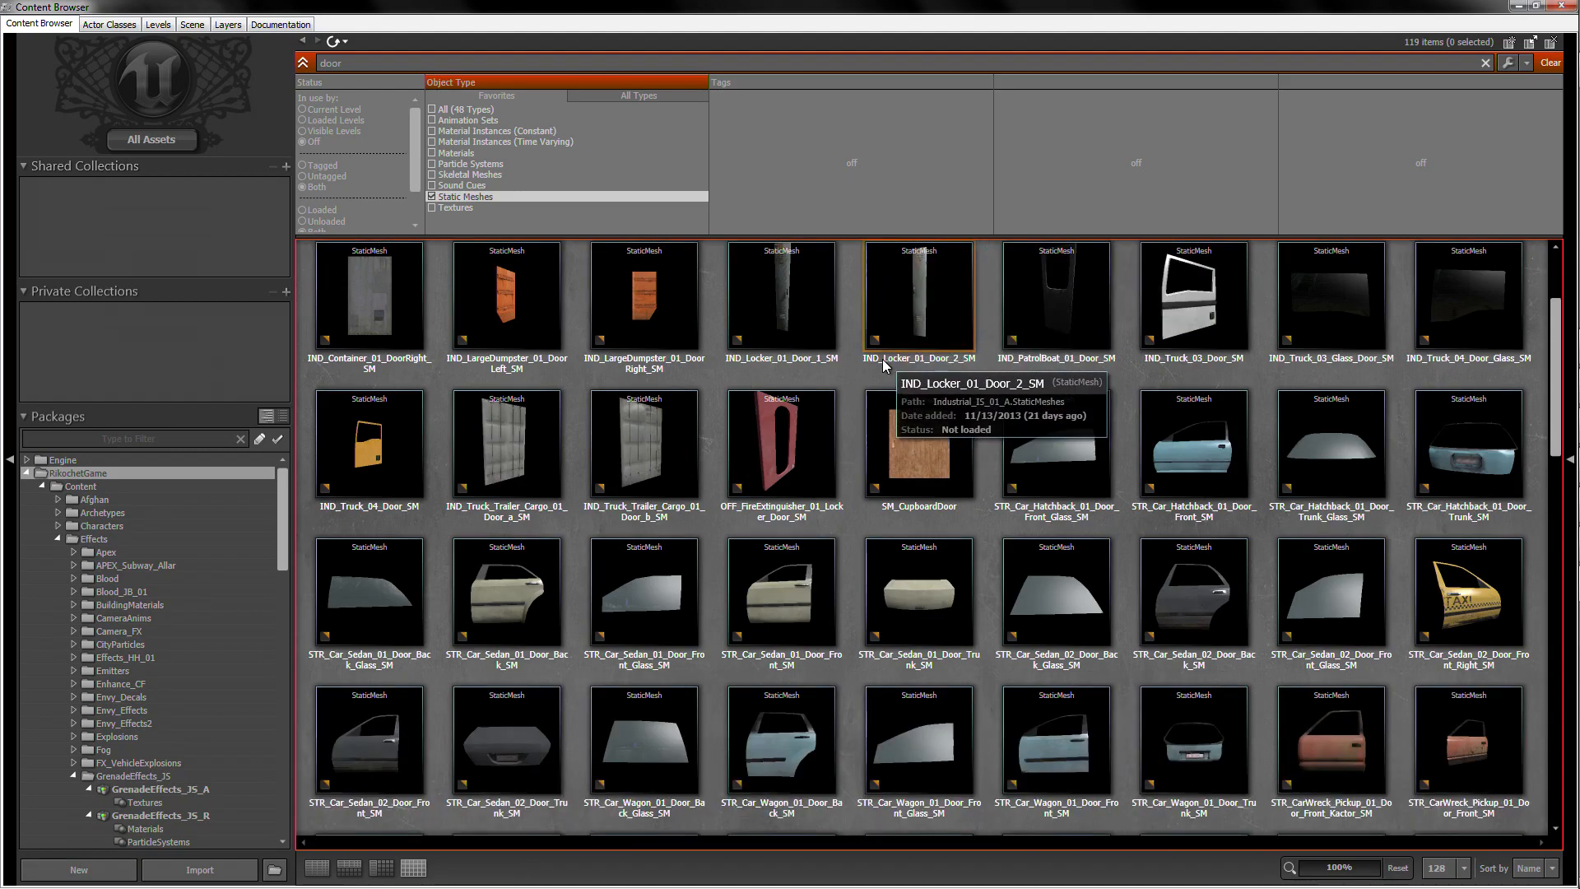
scroll("down", 3)
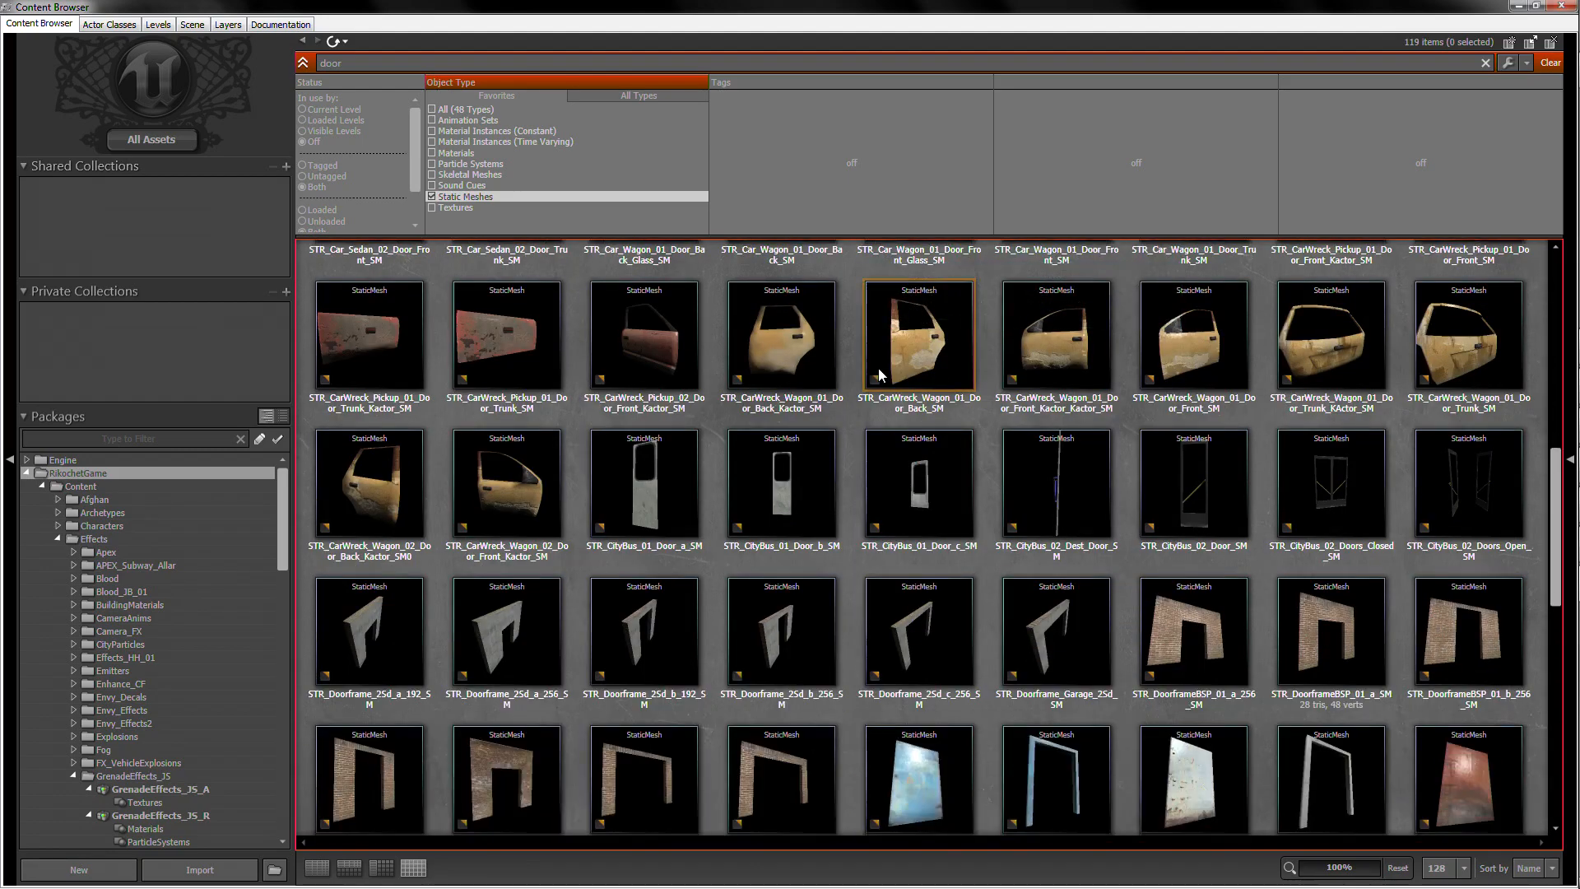
scroll("down", 3)
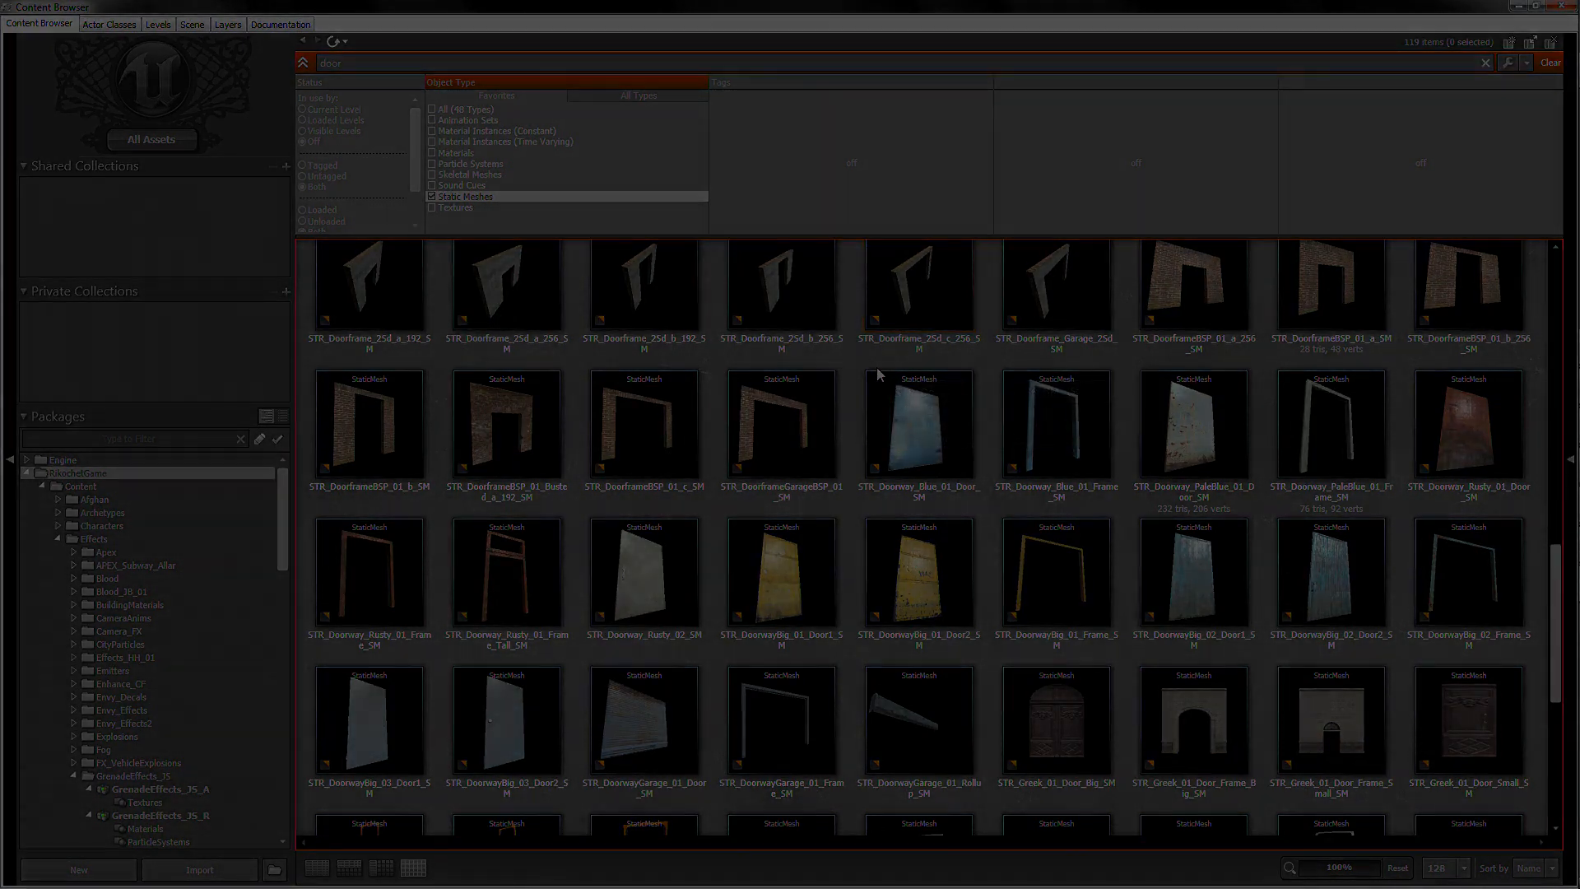
Pick the pale blue door mesh, then search 'wall' and browse brick wall meshes.
left_click(422, 569)
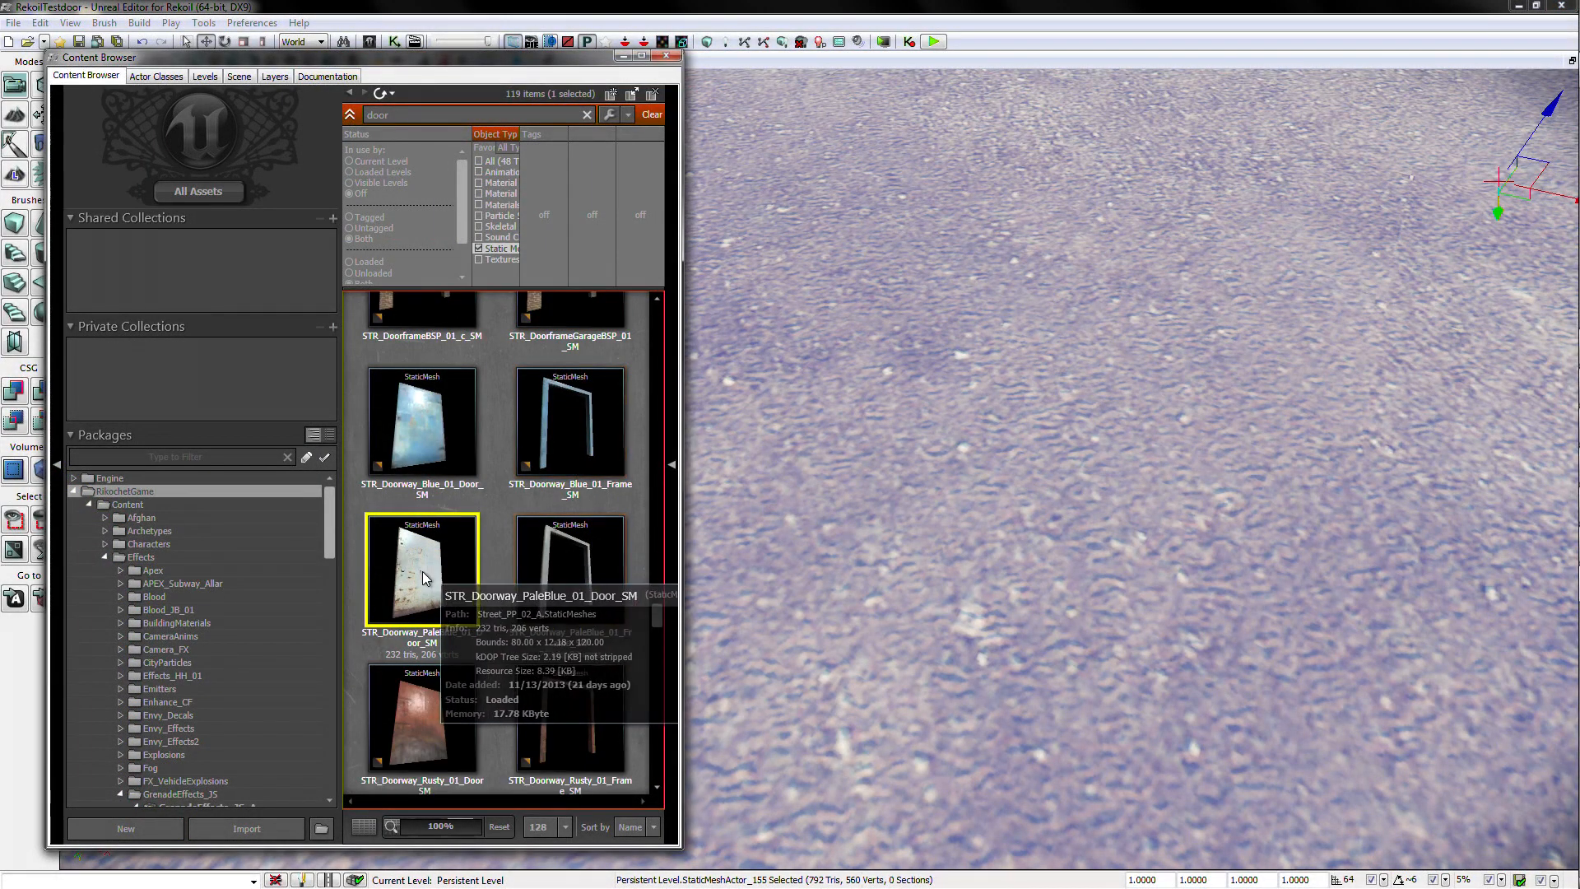
mouse_move(1024, 355)
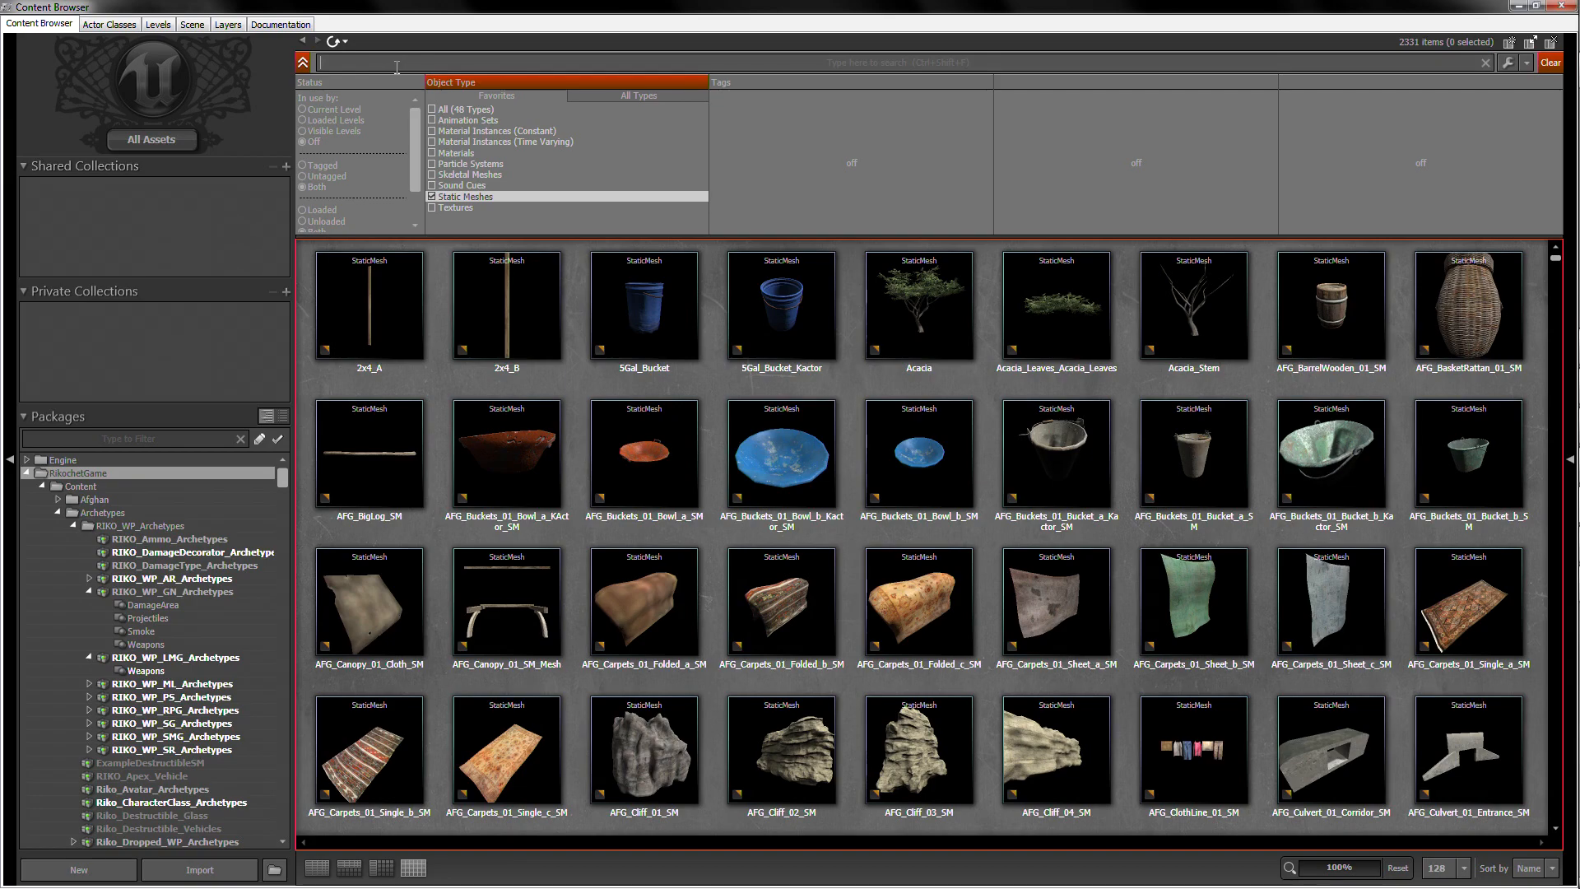
type("wall")
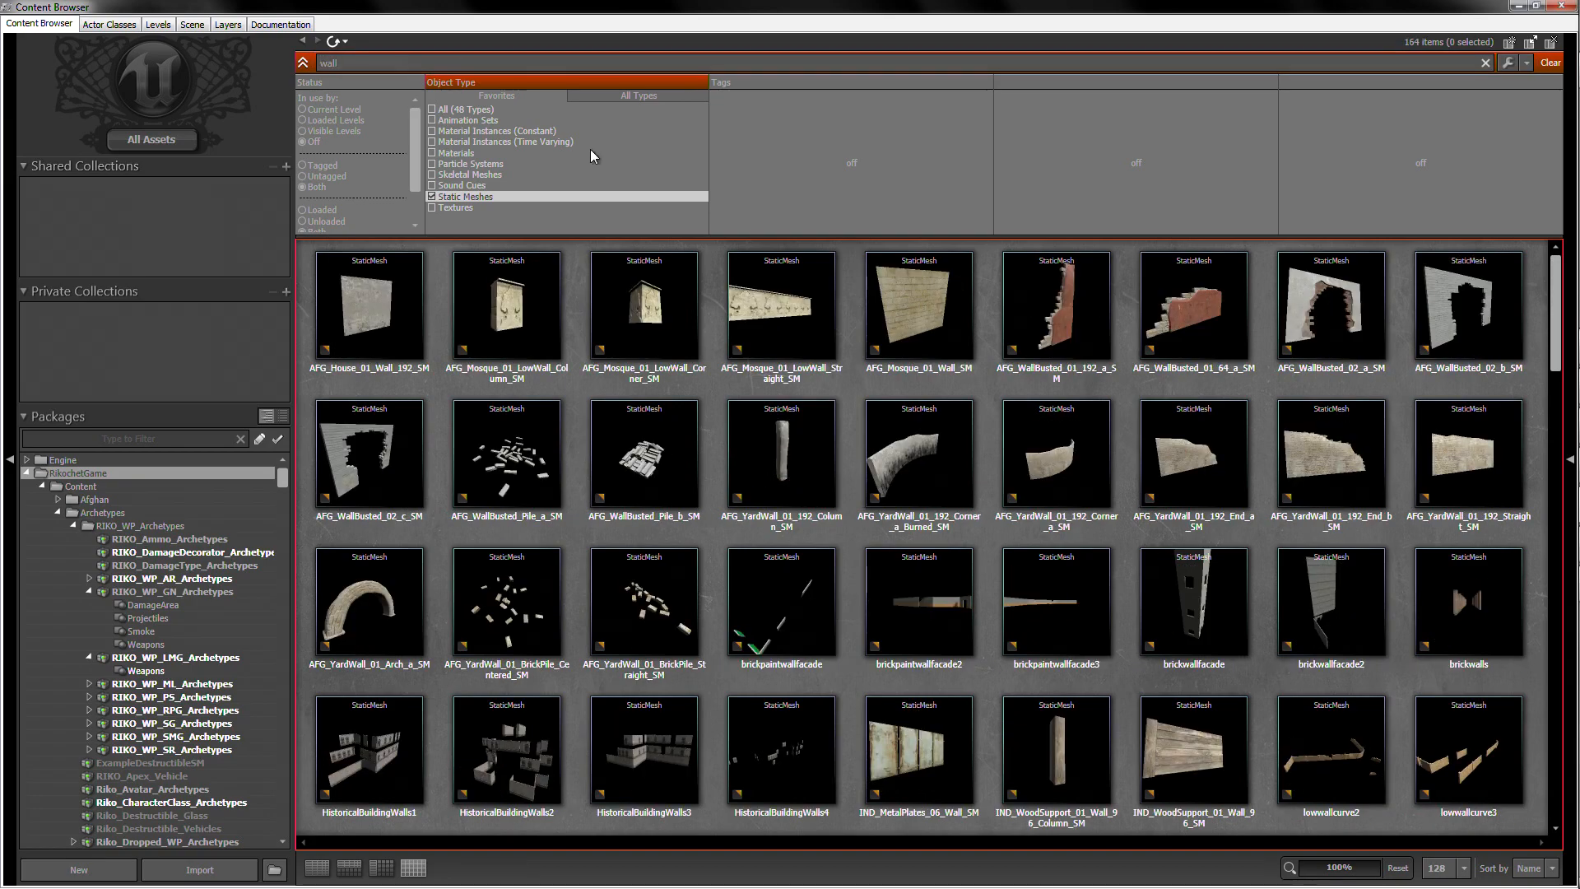
scroll("down", 3)
type("window")
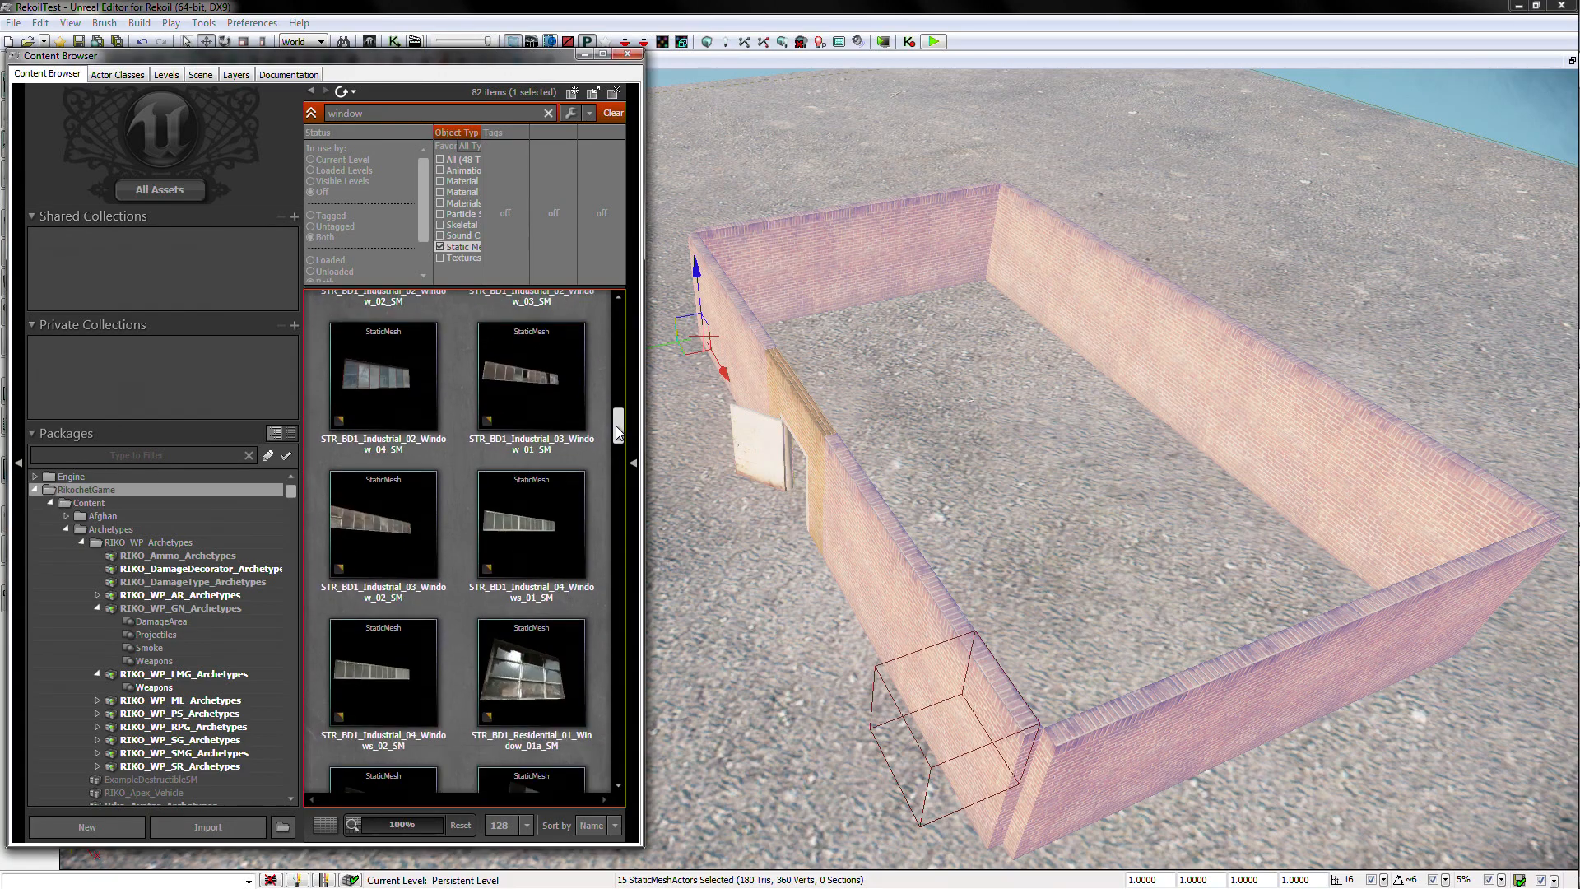
scroll("down", 3)
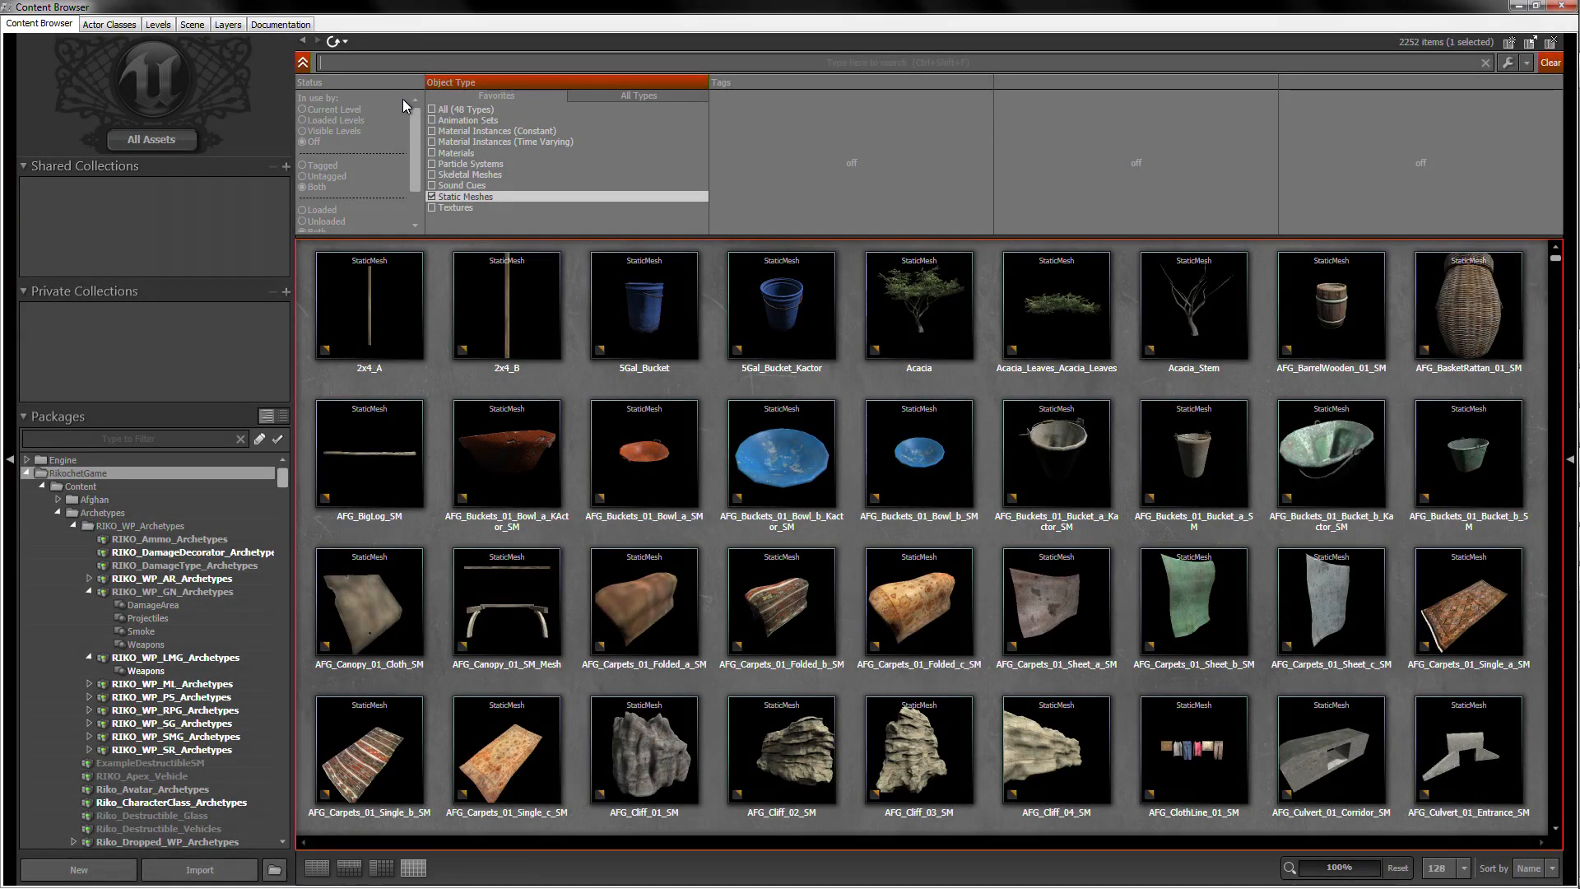
Place the long concrete block from a 'block' search, then inspect the top 'trim' mesh.
type("block")
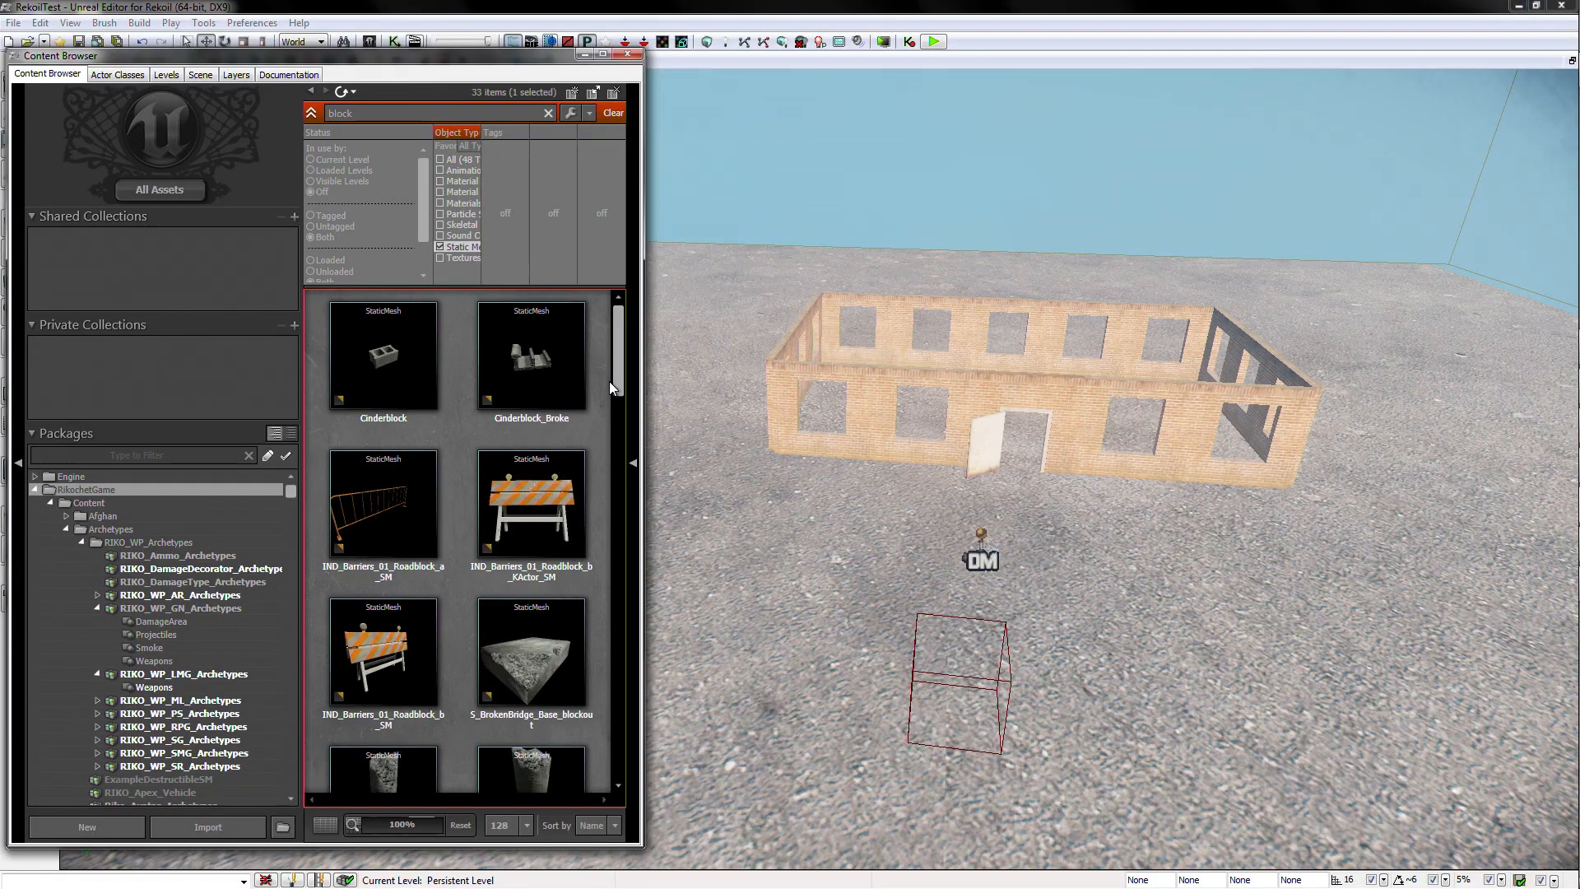
scroll("down", 3)
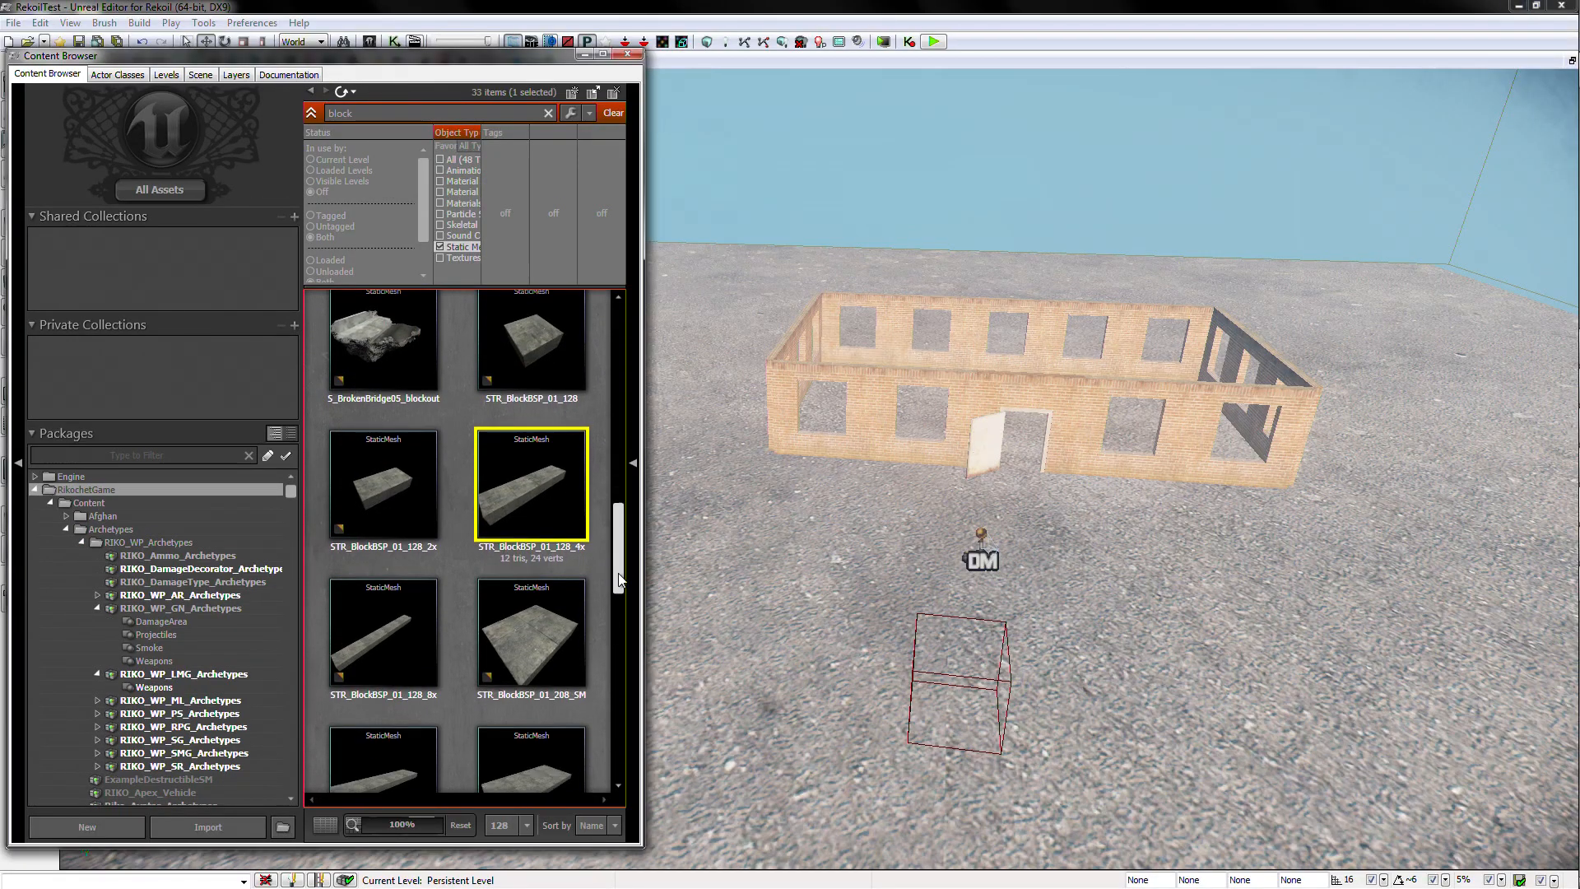
left_click_drag(529, 484, 801, 529)
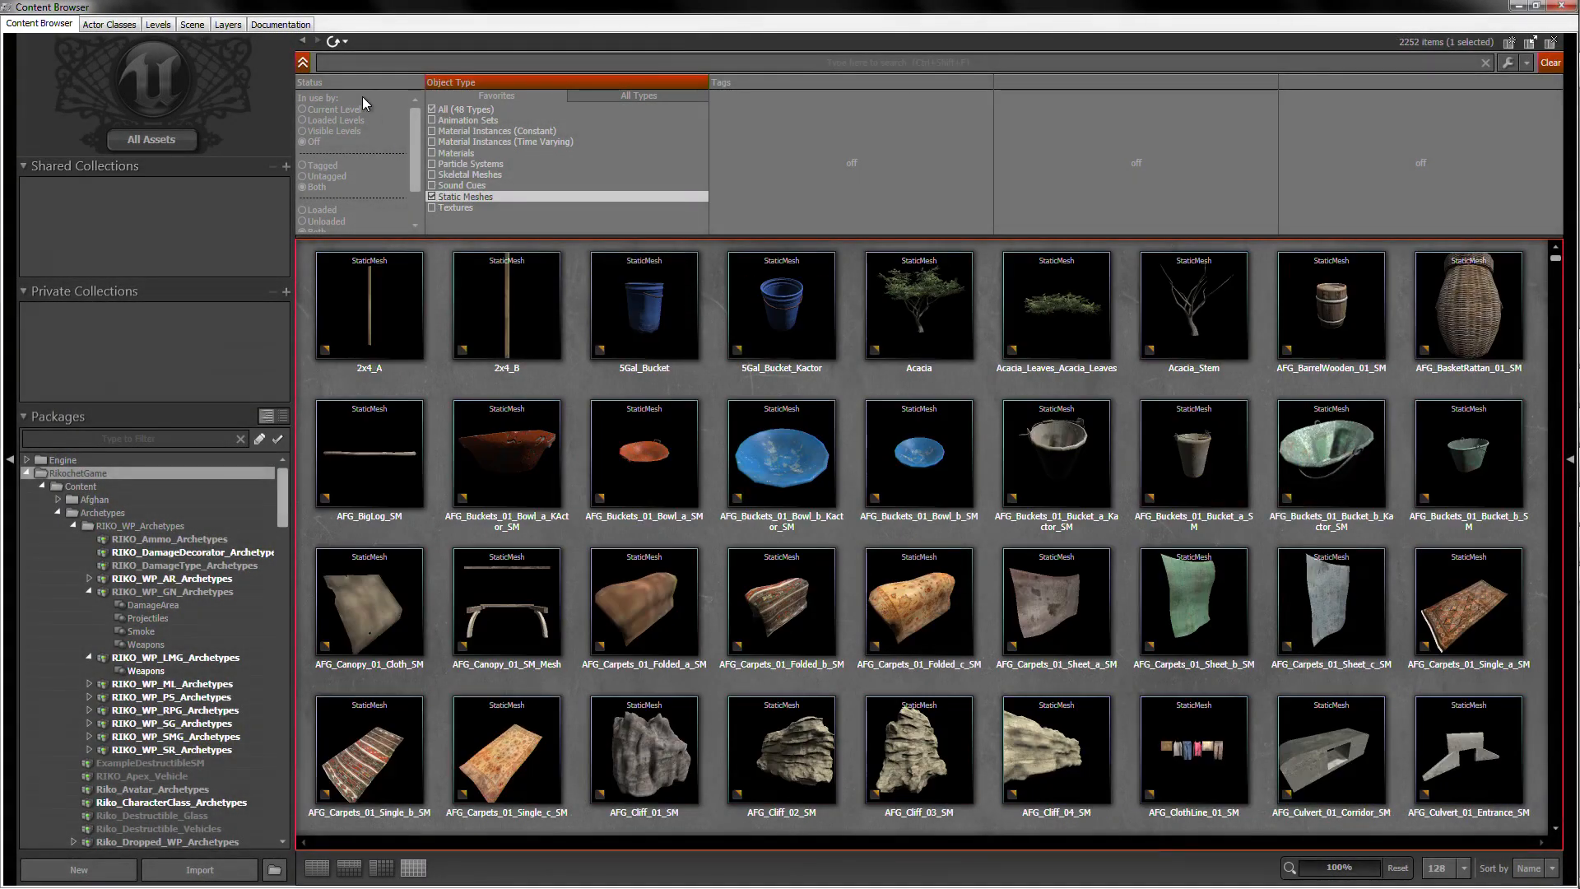
type("trim")
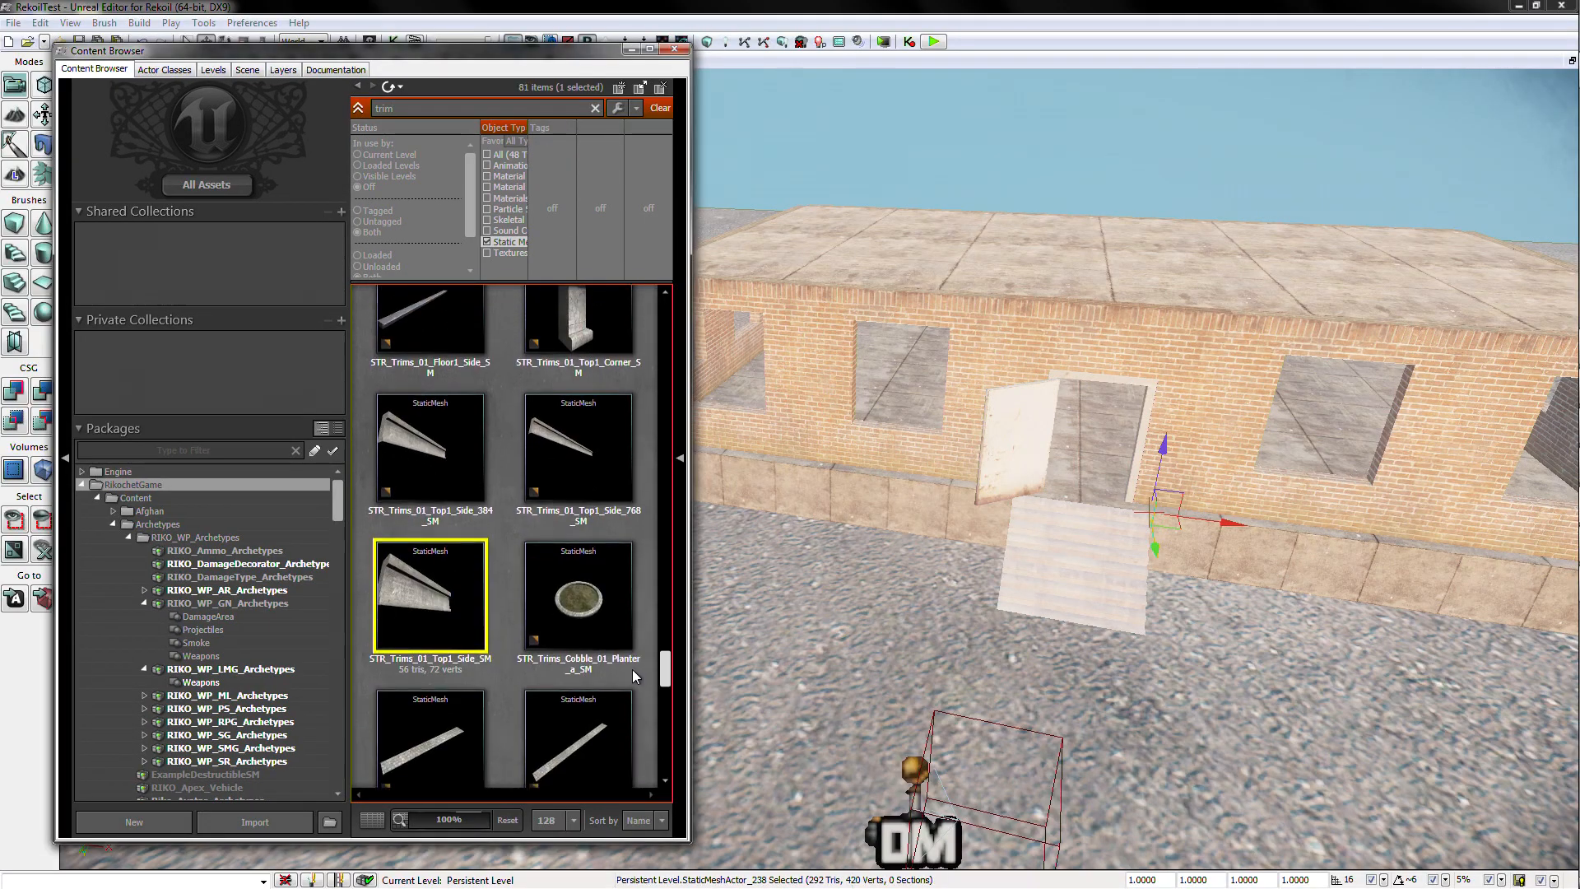
double_click(429, 594)
type("column")
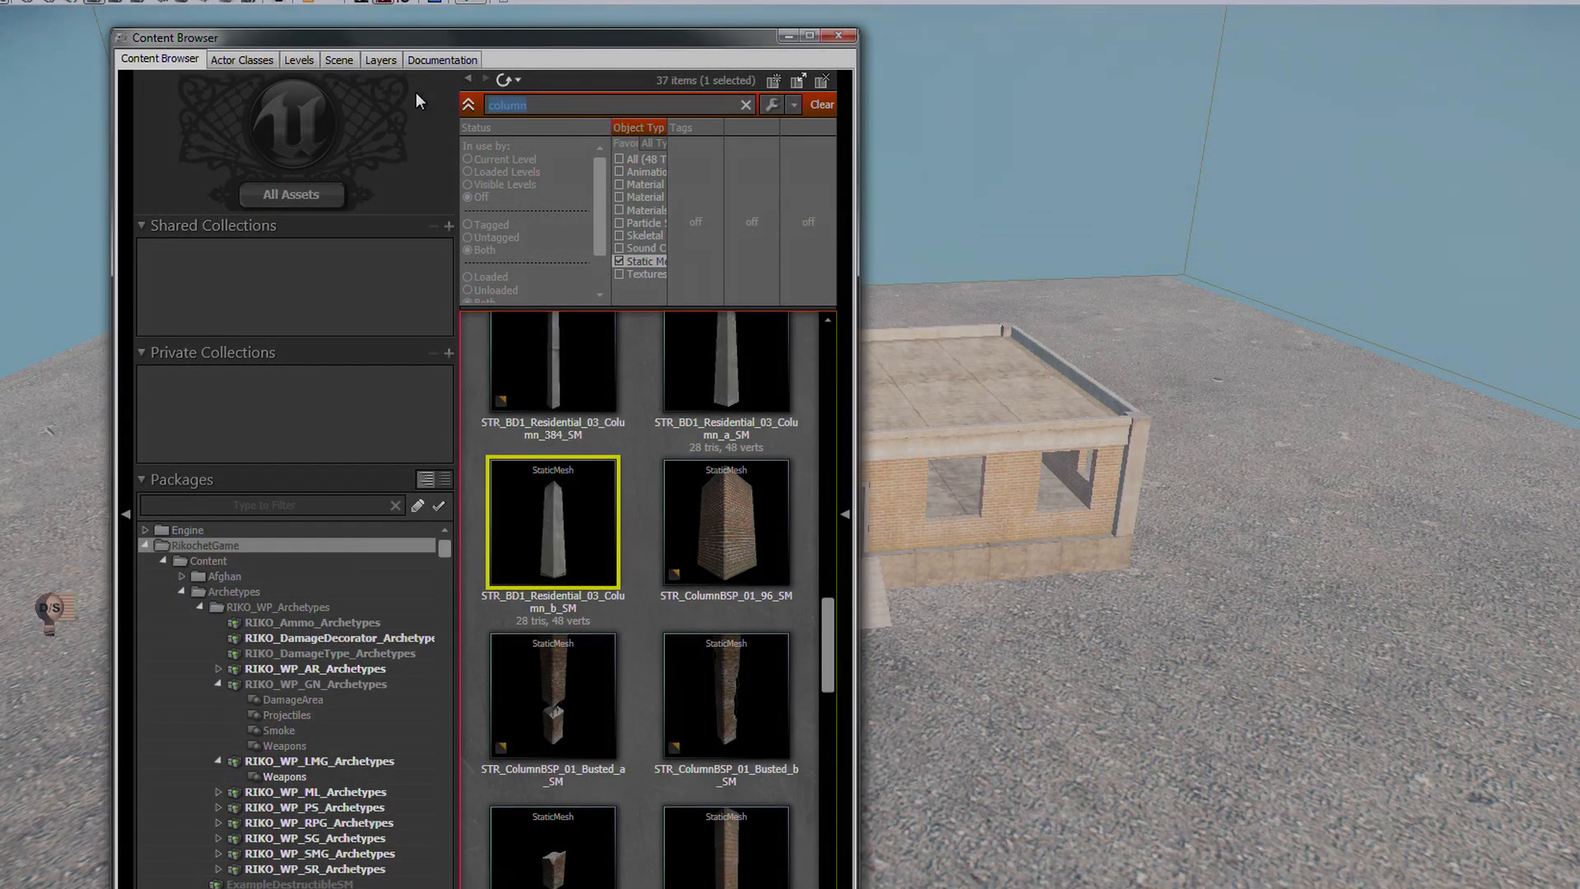
Search the Actor Classes list for 'rplayer' to find RPlayerStart_DM.
left_click(241, 79)
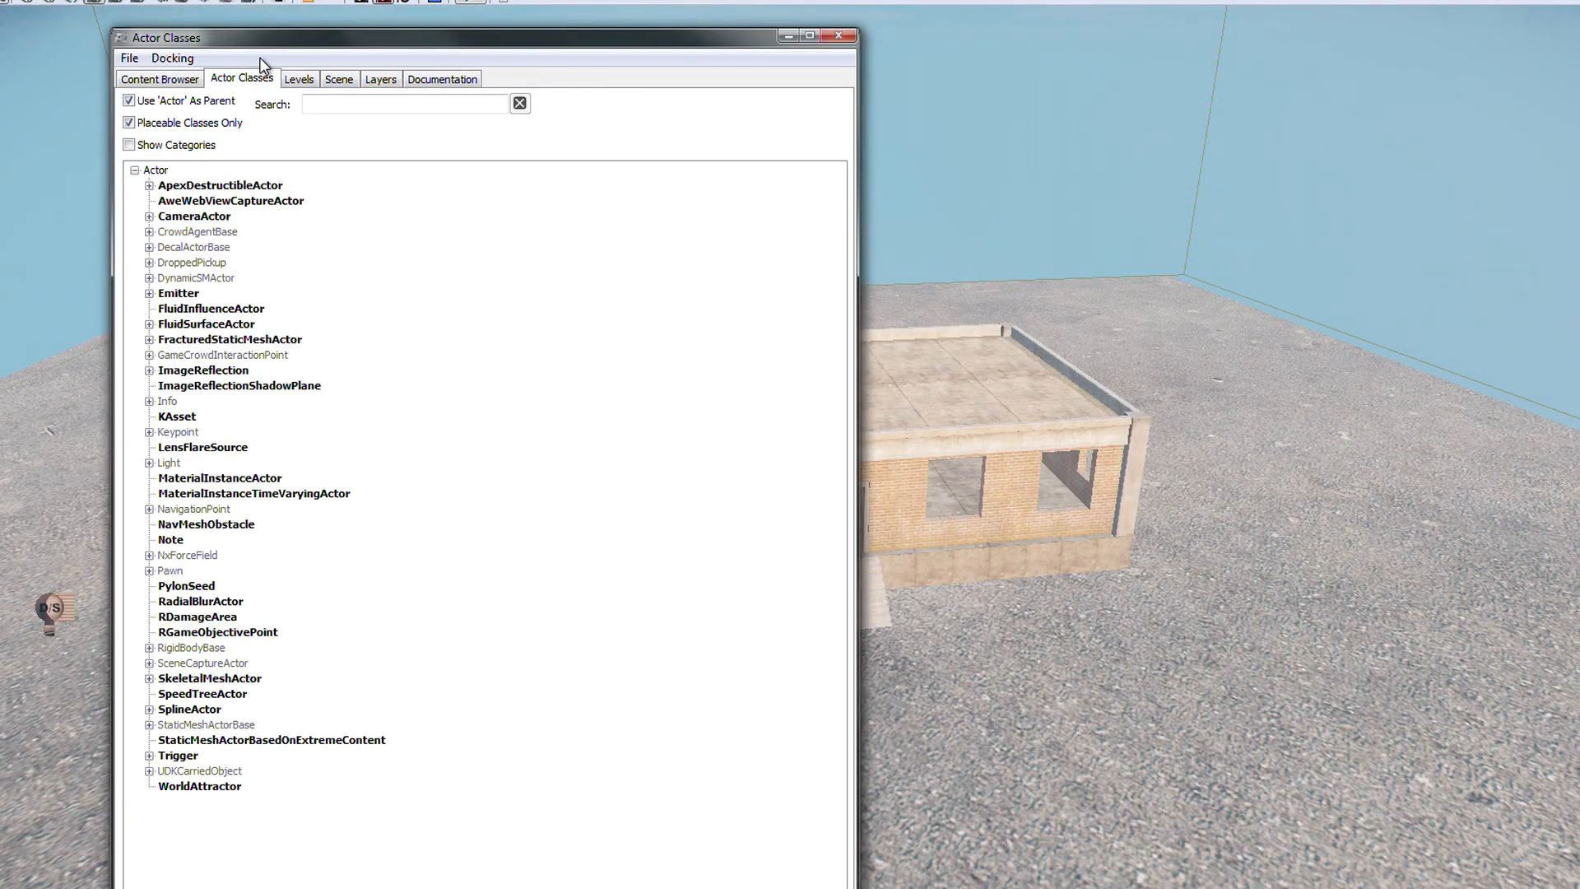
left_click(403, 103)
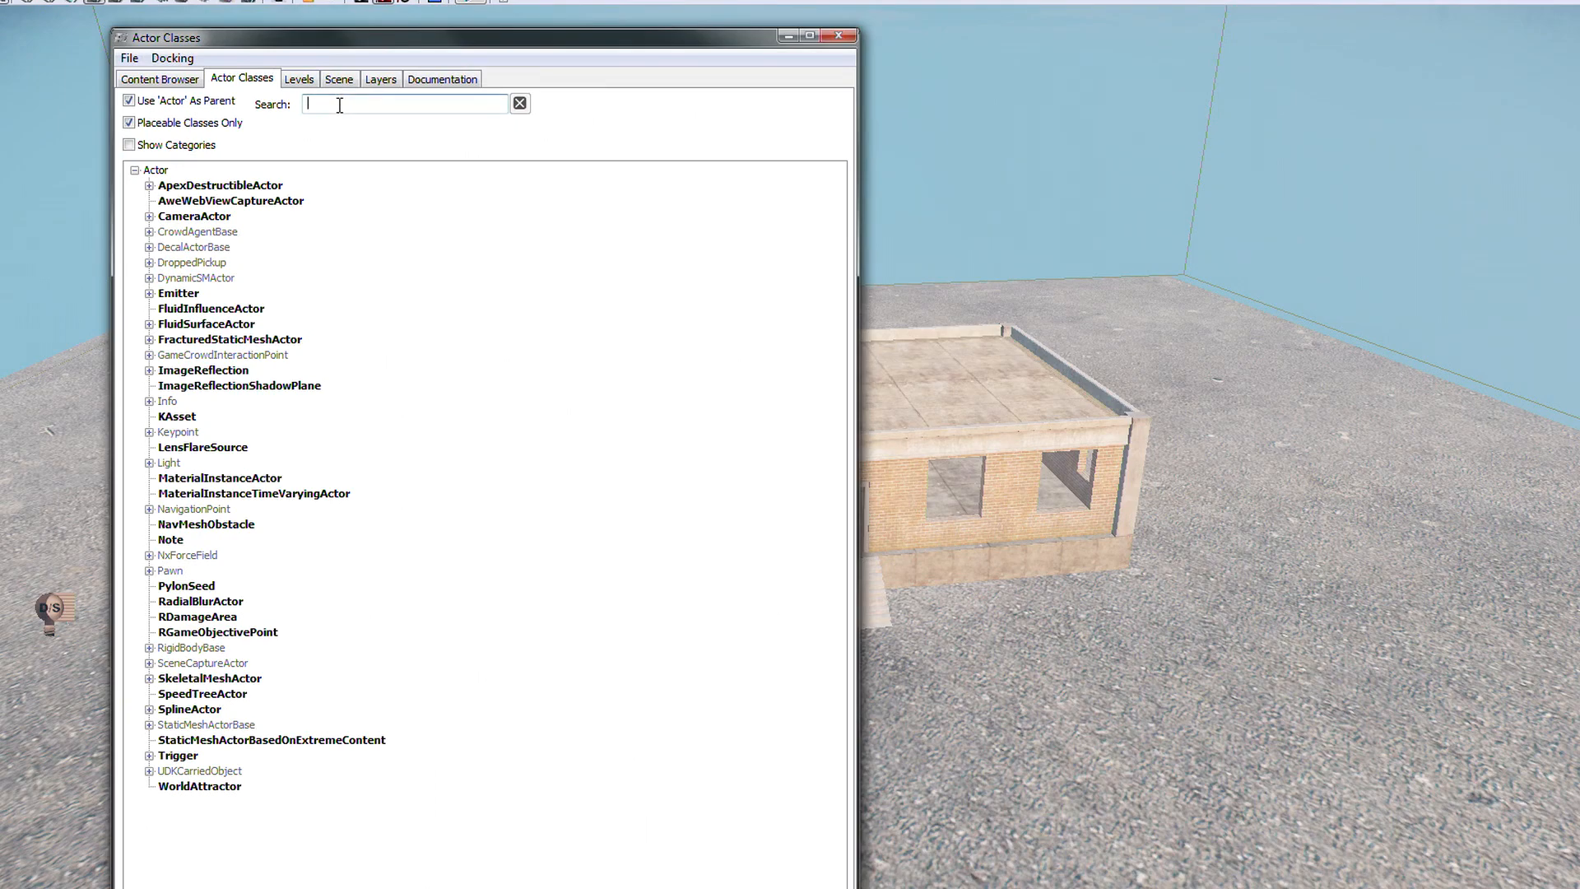
type("rplayer")
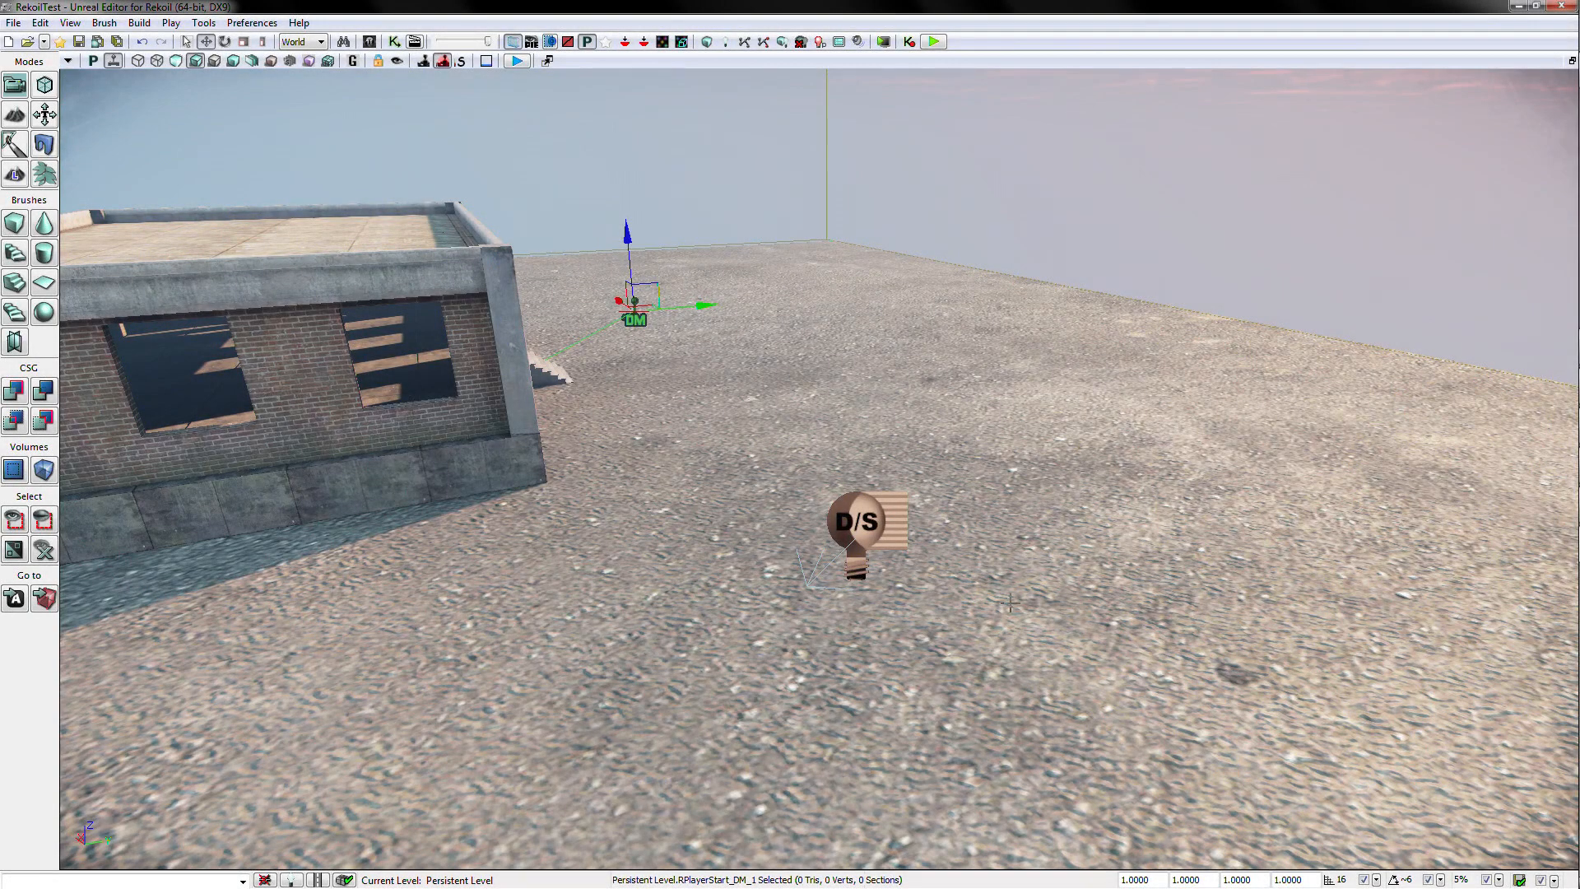
mouse_move(188, 152)
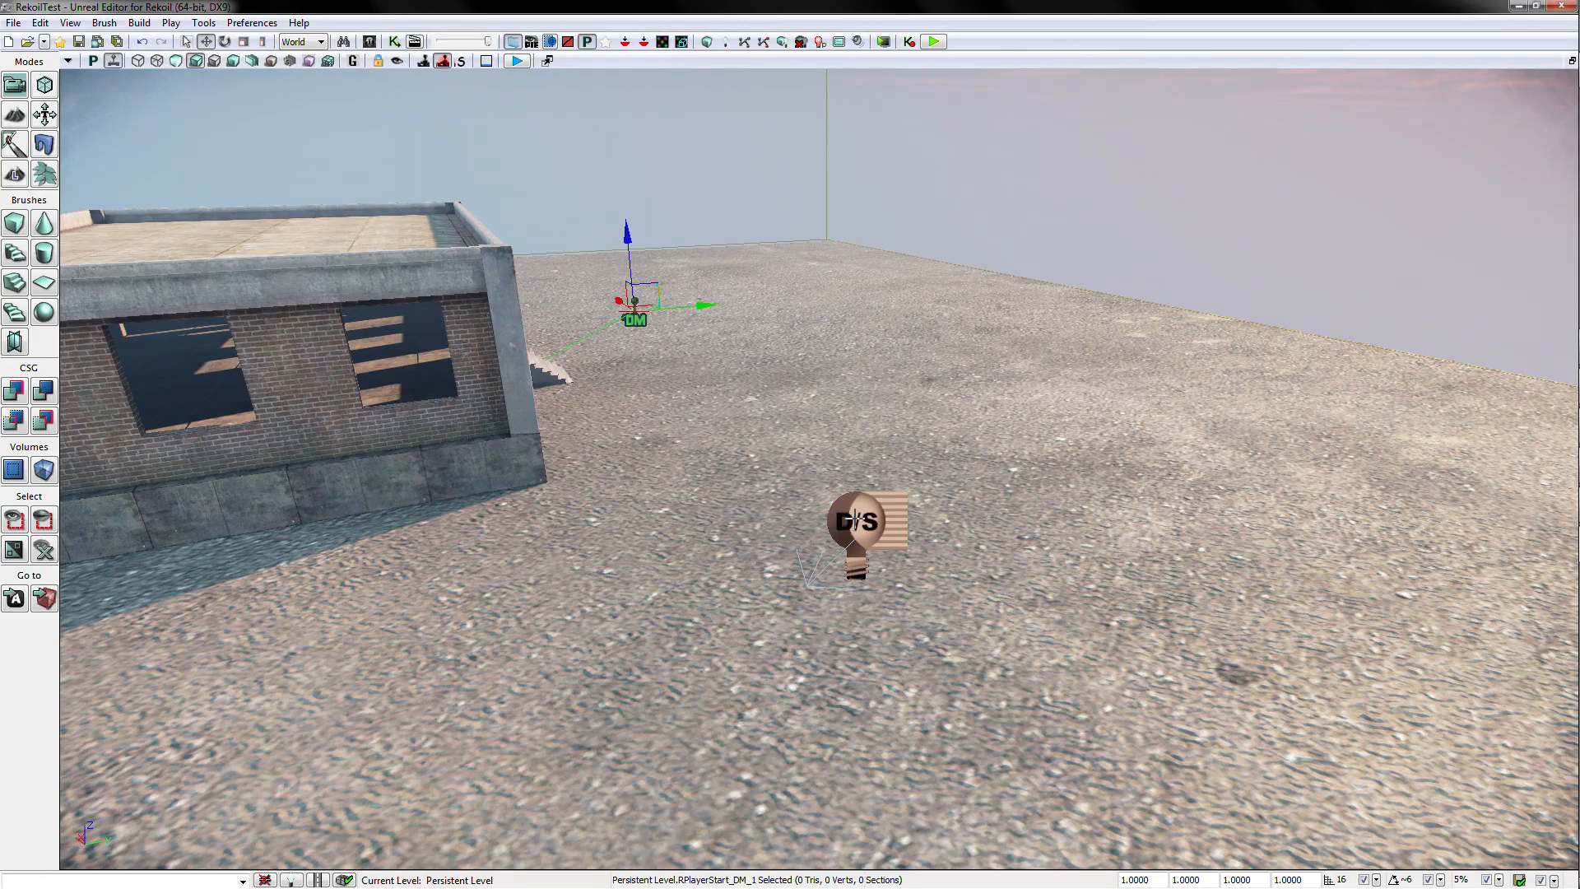
Change DominantDirectionalLight Brightness from 5 to 2.0, then build lighting at Production quality.
left_click(864, 521)
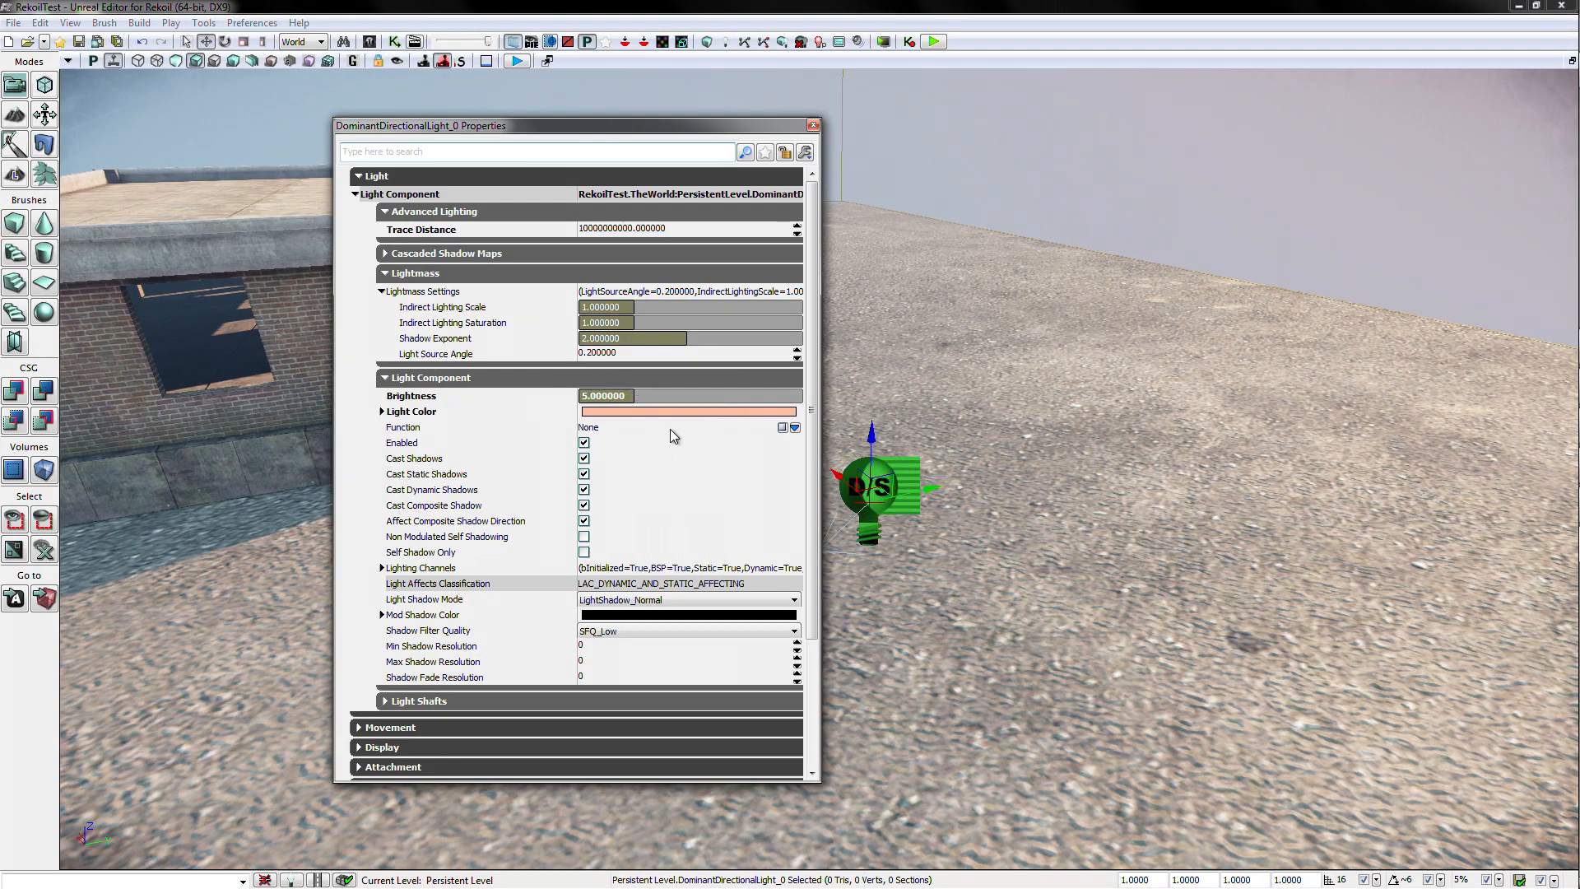
mouse_move(587, 371)
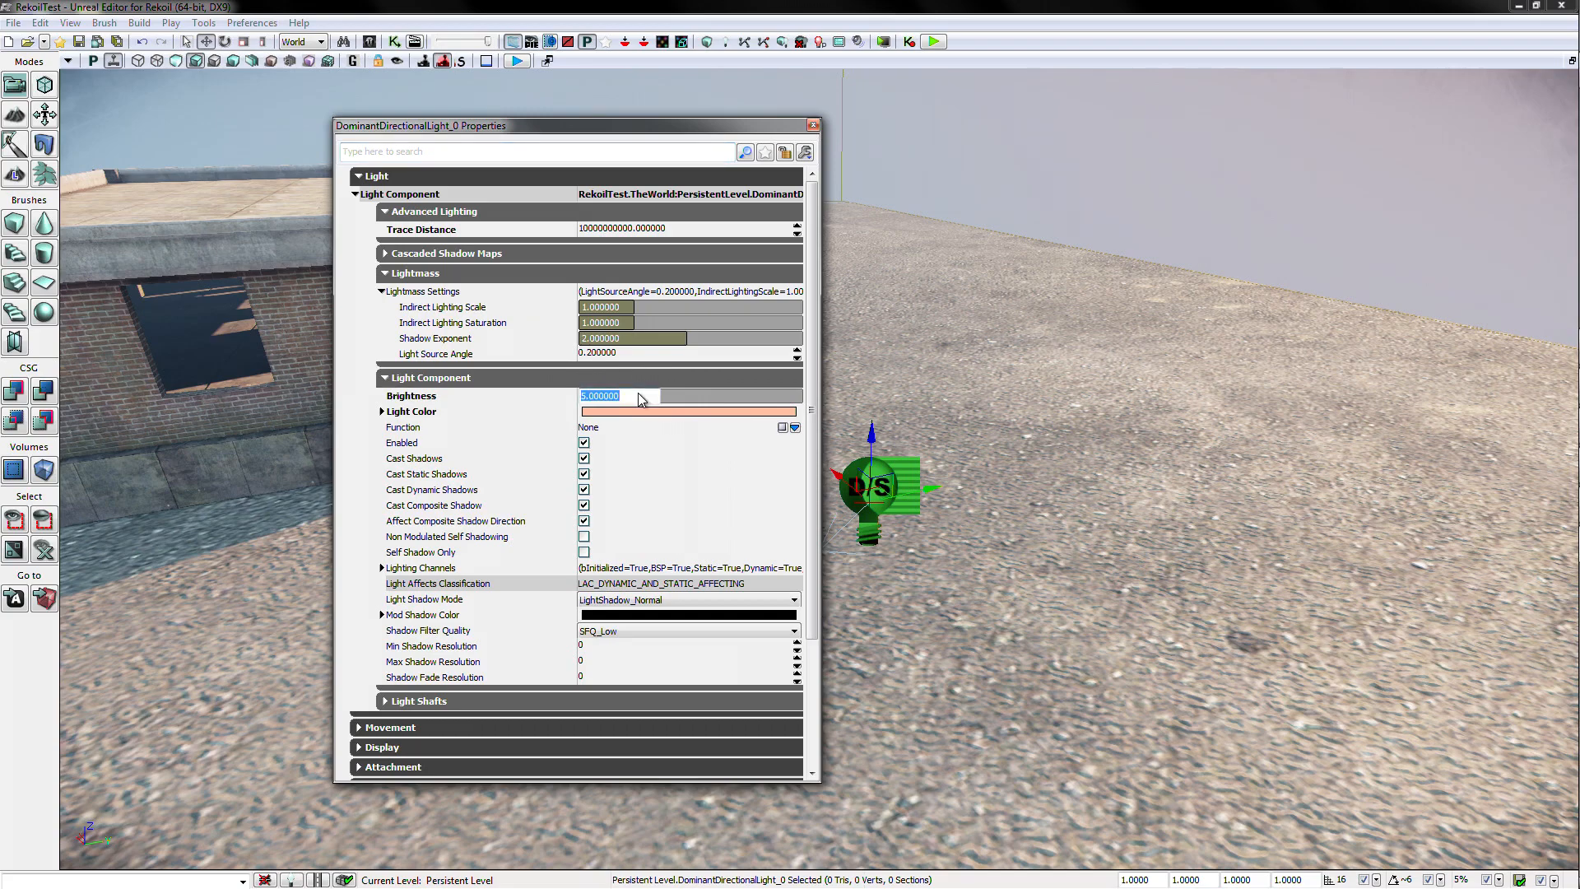
type("2.000000")
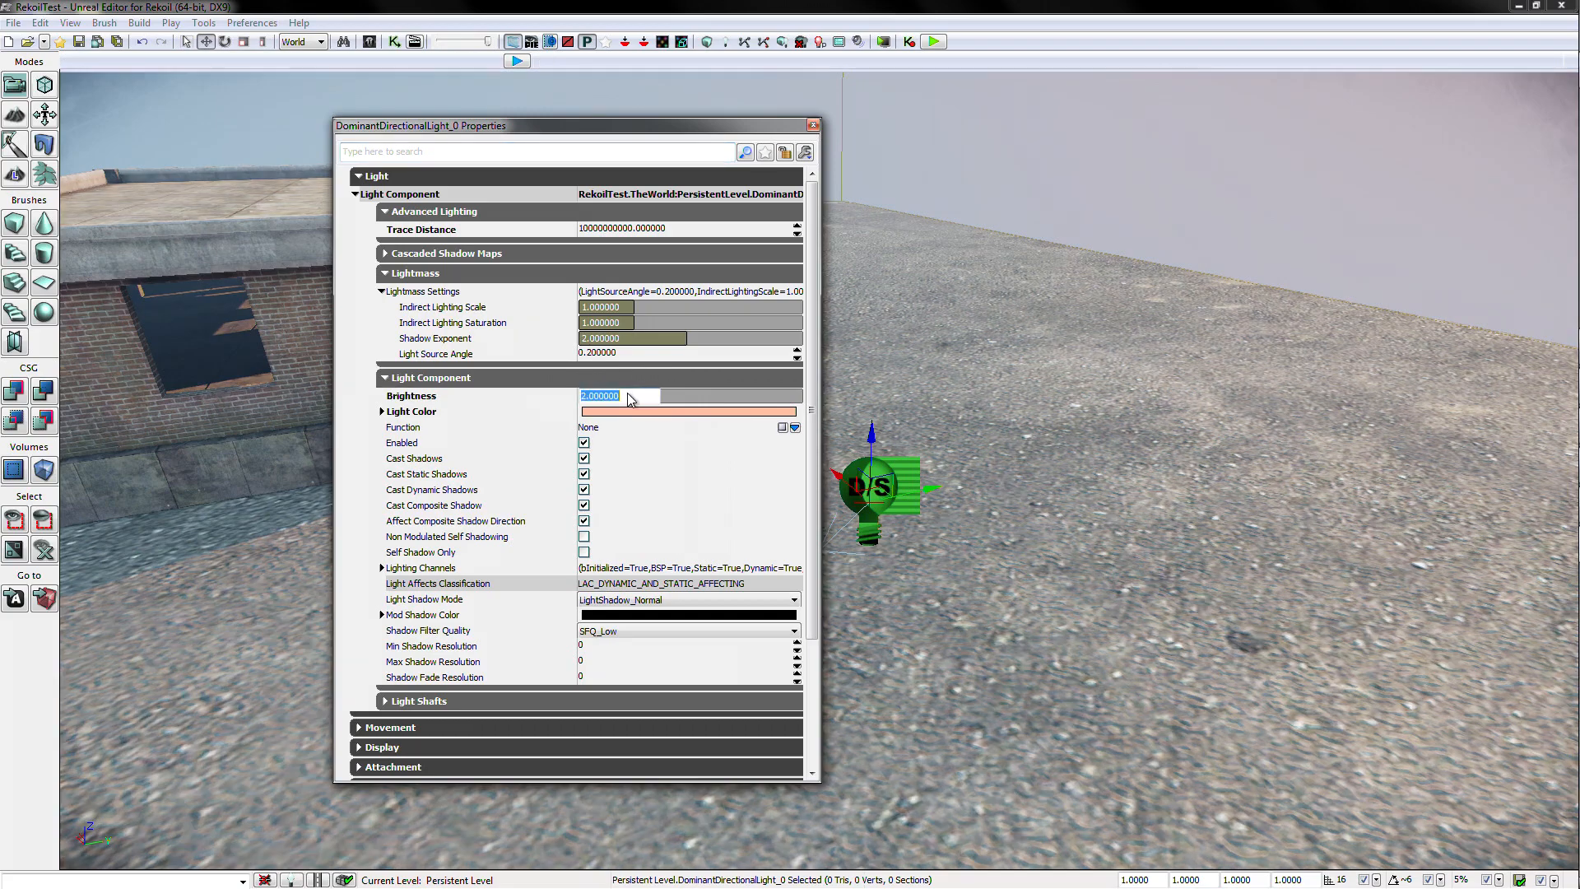
left_click(812, 125)
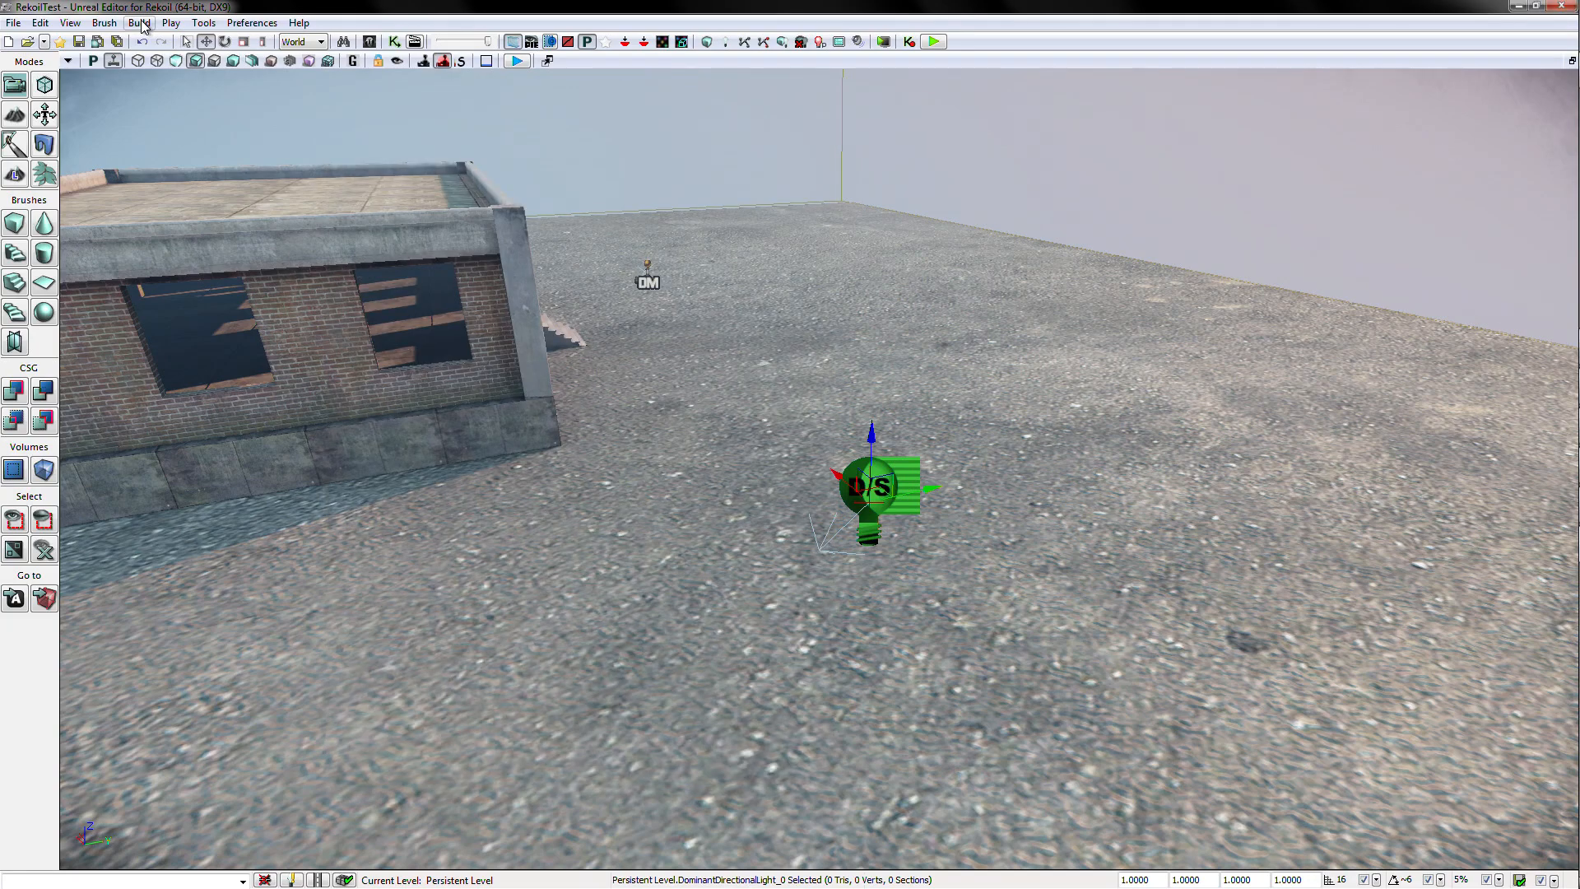
mouse_move(114, 60)
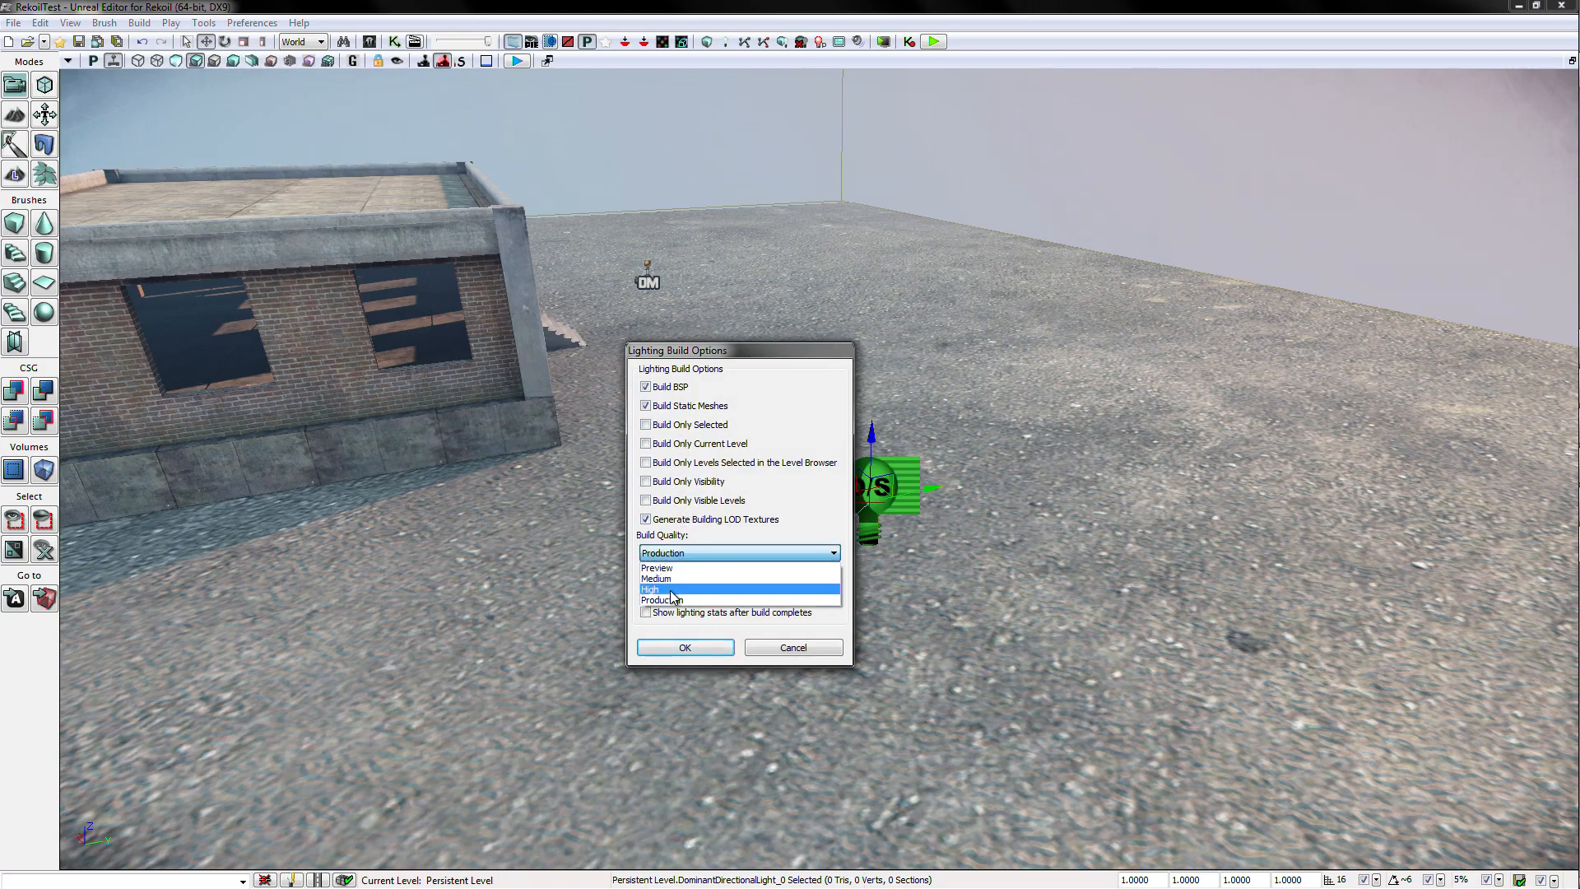
left_click(661, 600)
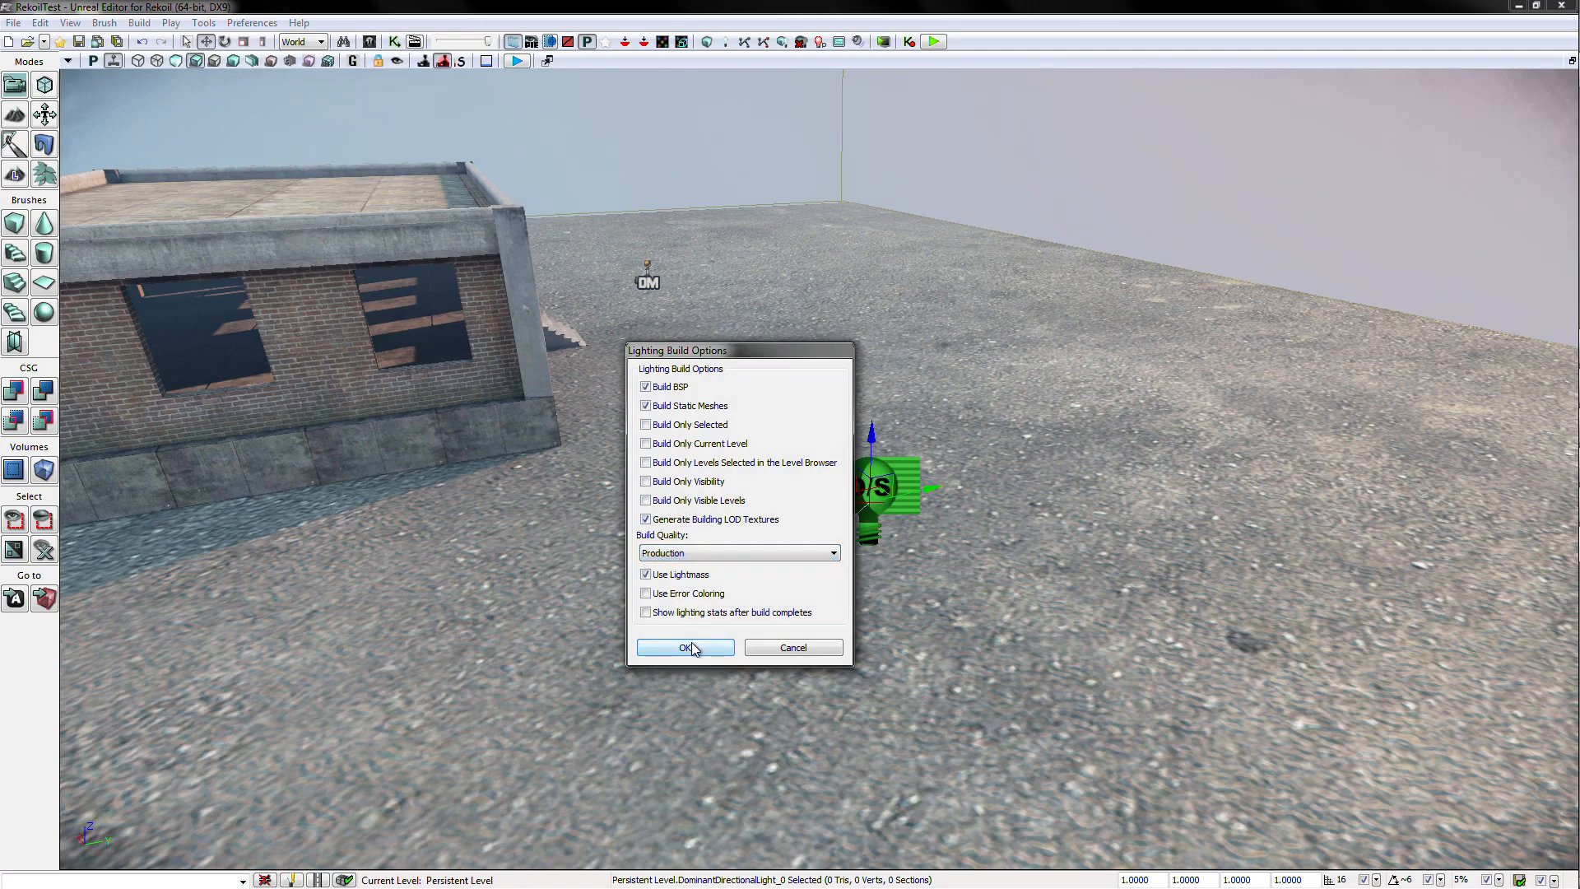
left_click(684, 647)
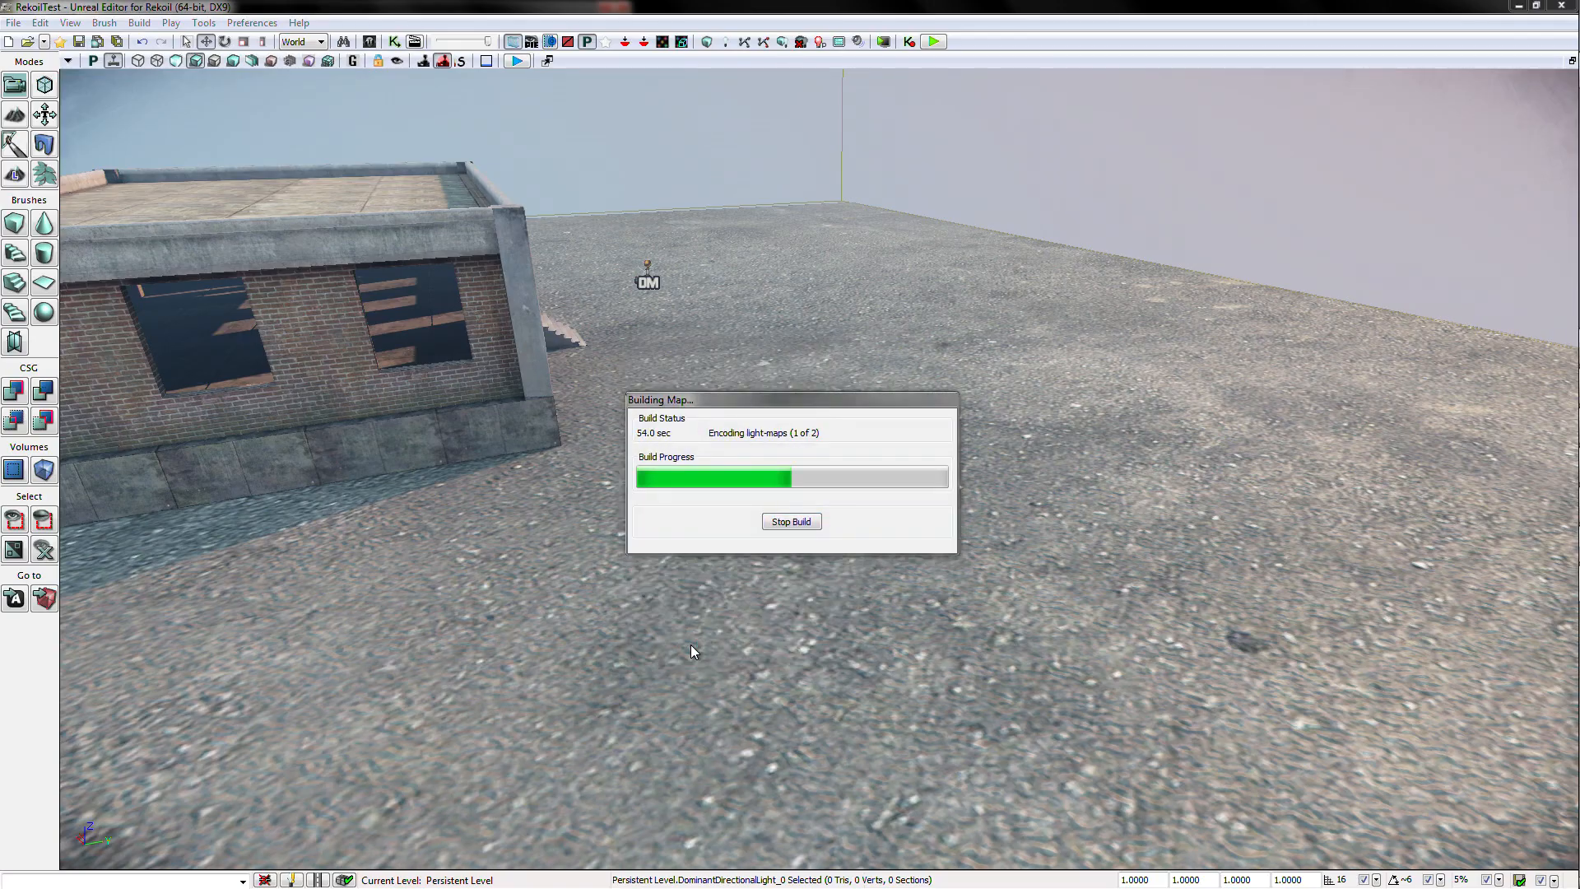